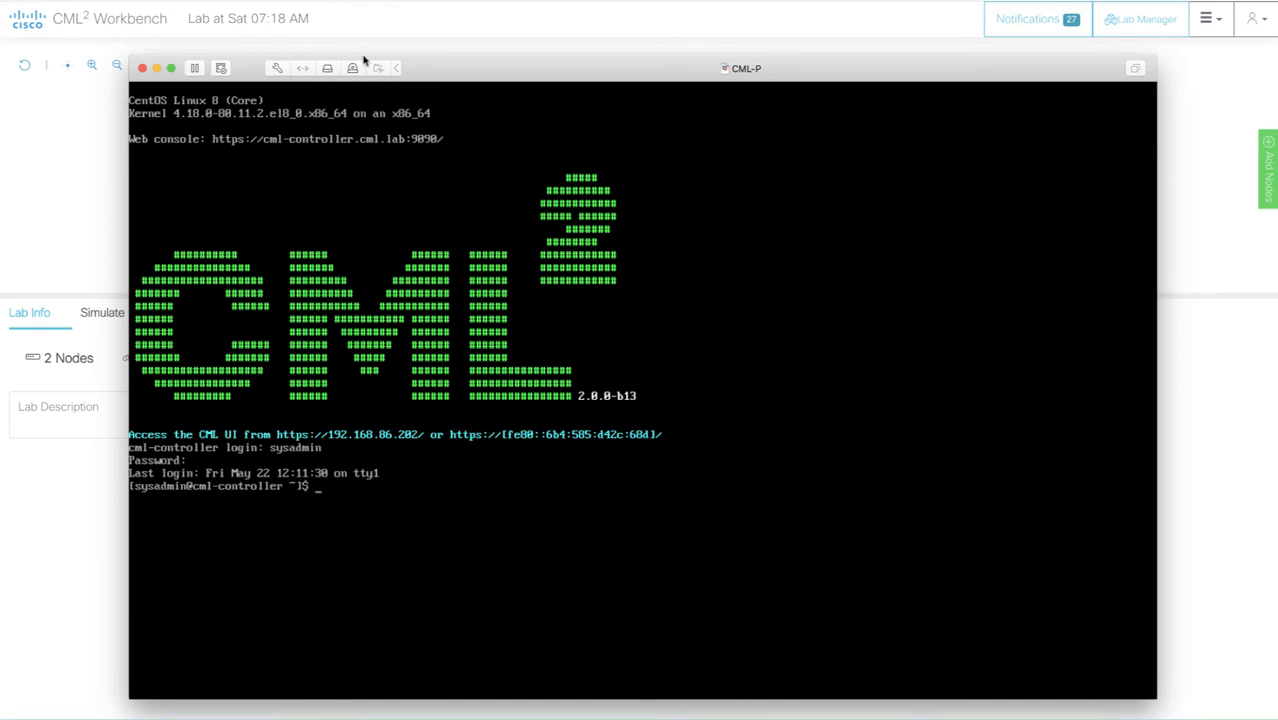
# Check that the CML-P VM's network adapter is set to Bridged (Wi-Fi)
pyautogui.click(302, 67)
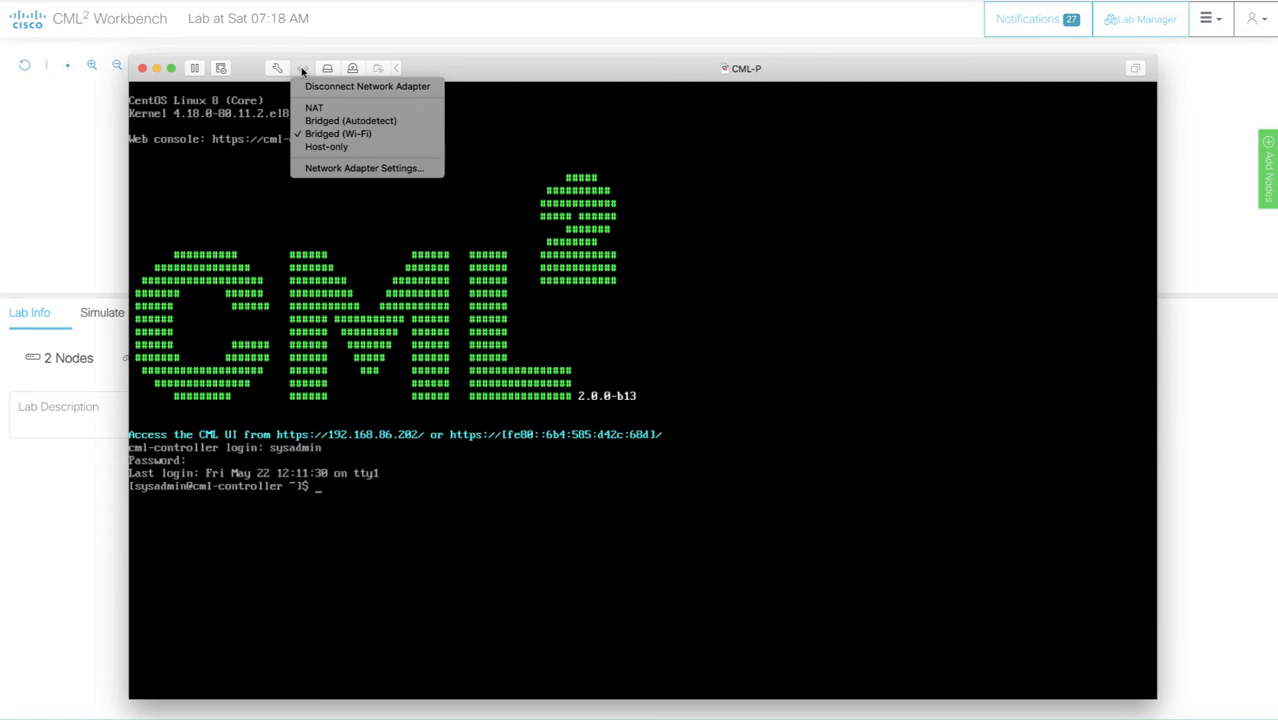
pyautogui.moveTo(337, 133)
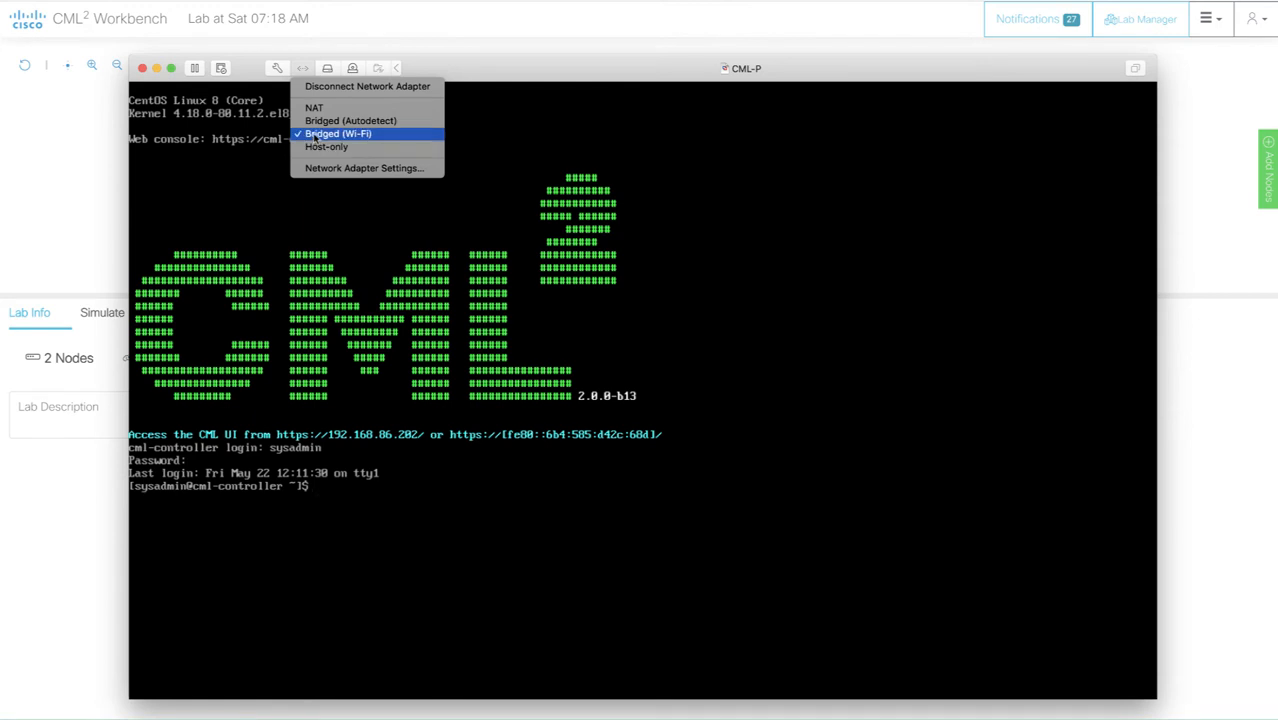
pyautogui.moveTo(316, 138)
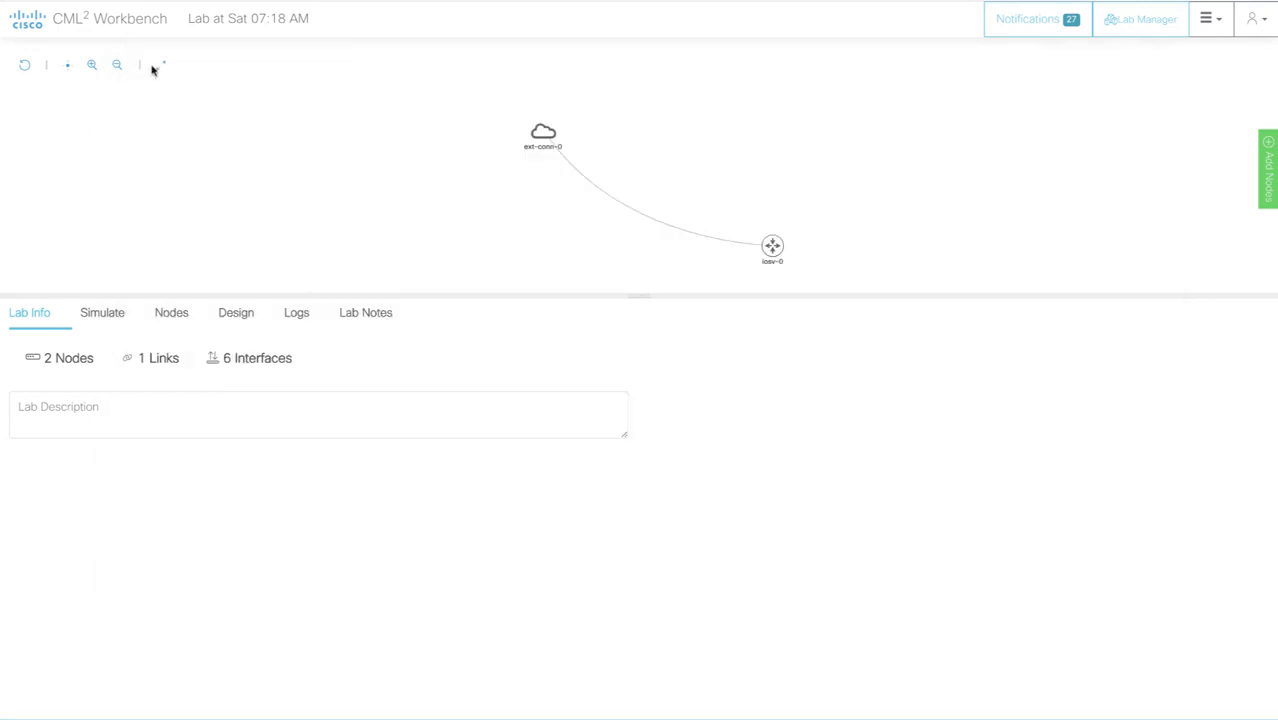
pyautogui.moveTo(476, 297)
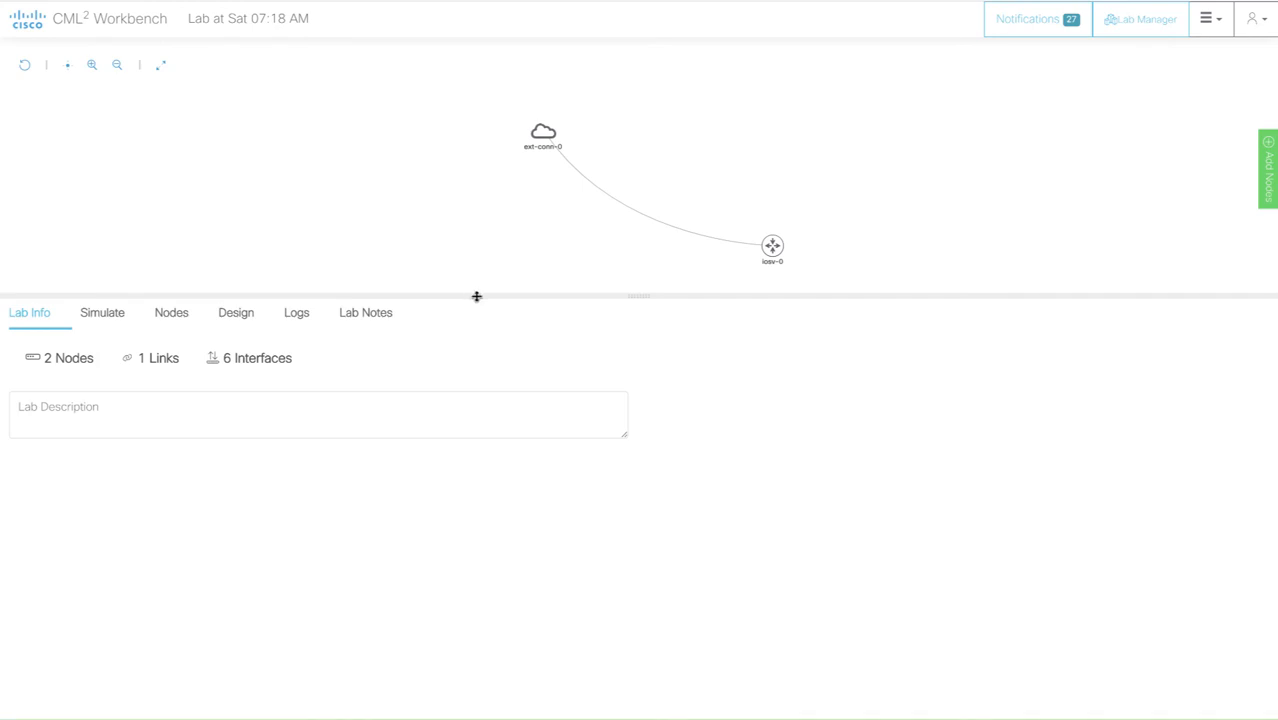
# Enlarge the topology canvas and view ext-conn-0's config showing Bridge interface type
pyautogui.moveTo(477, 297); pyautogui.dragTo(465, 383)
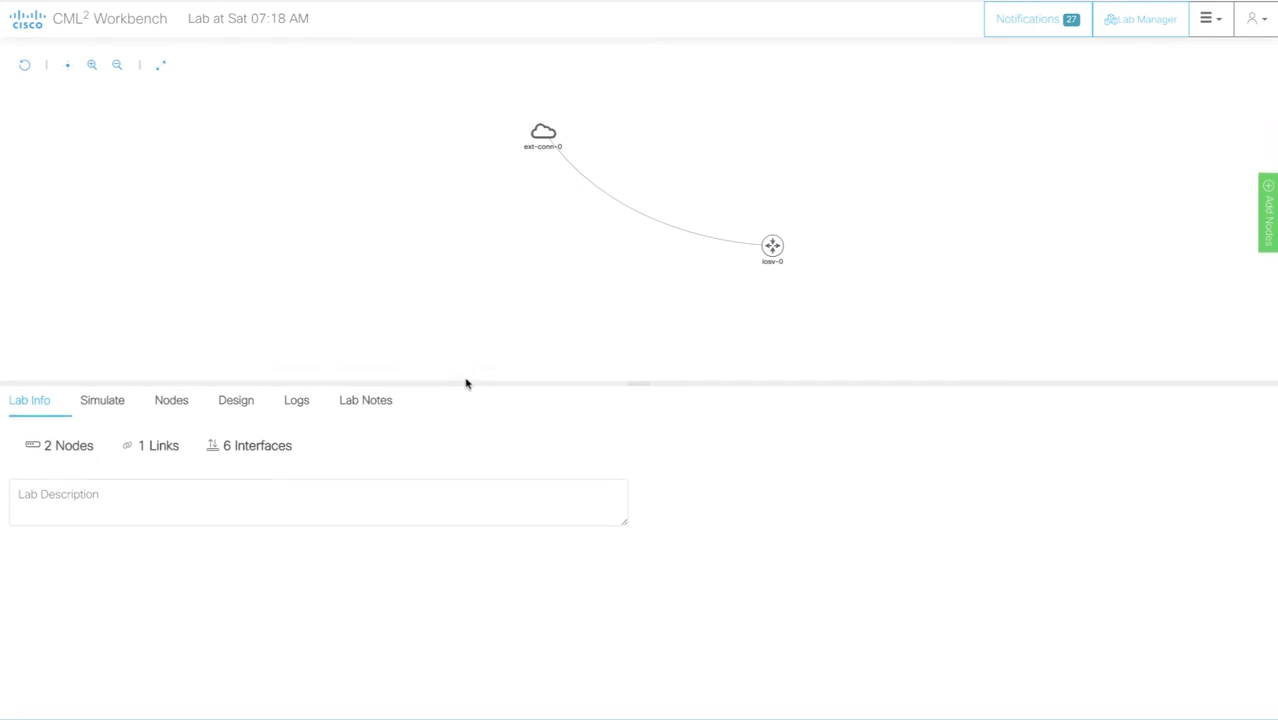
pyautogui.click(772, 246)
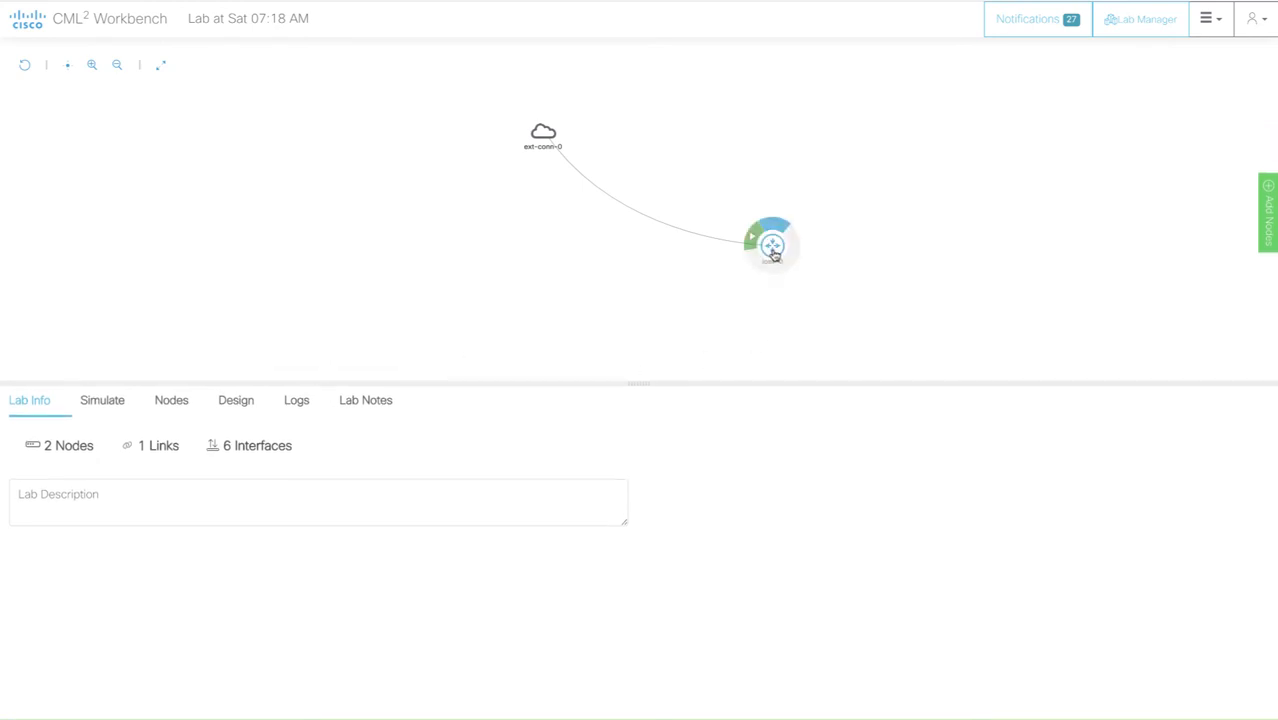
pyautogui.moveTo(533, 172)
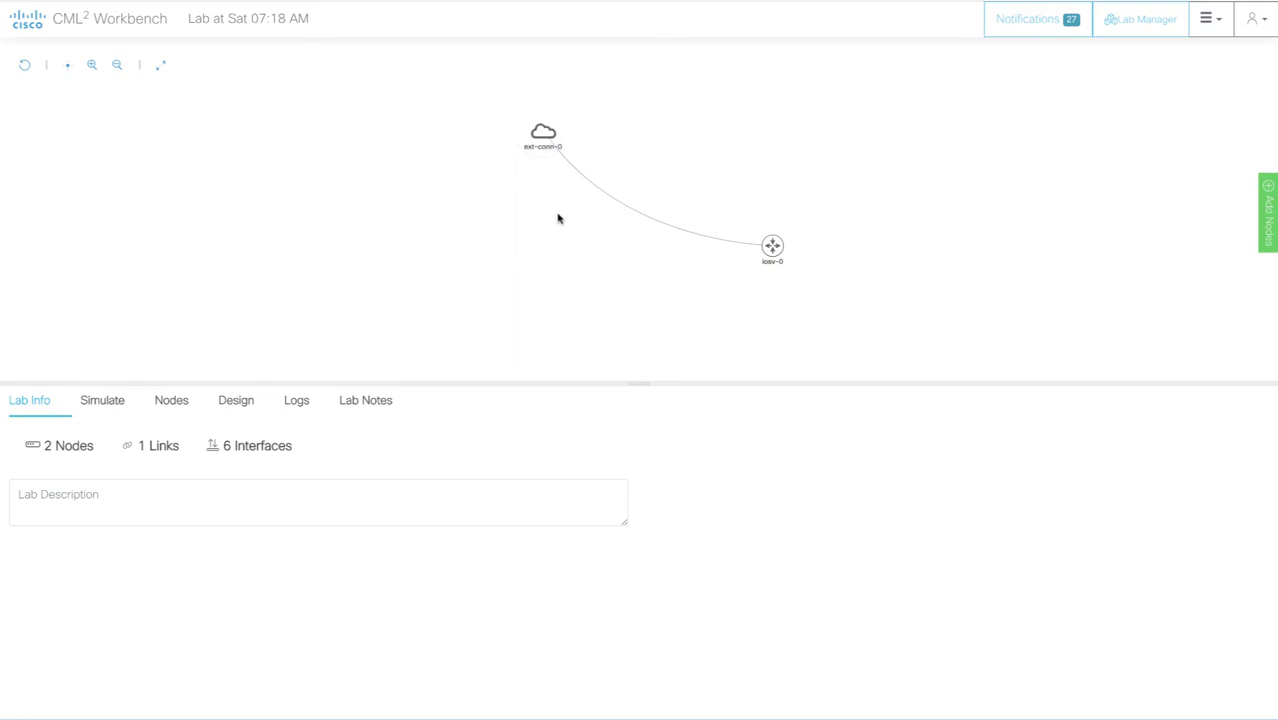
pyautogui.click(542, 131)
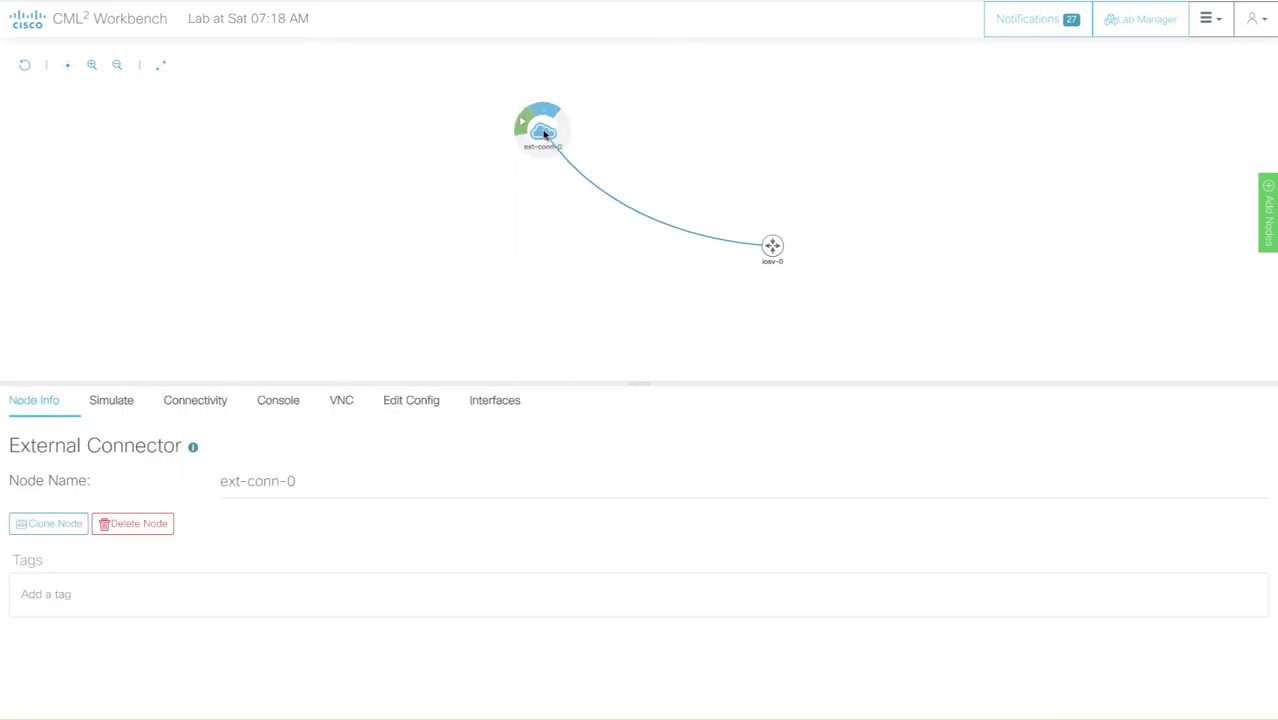
pyautogui.click(410, 400)
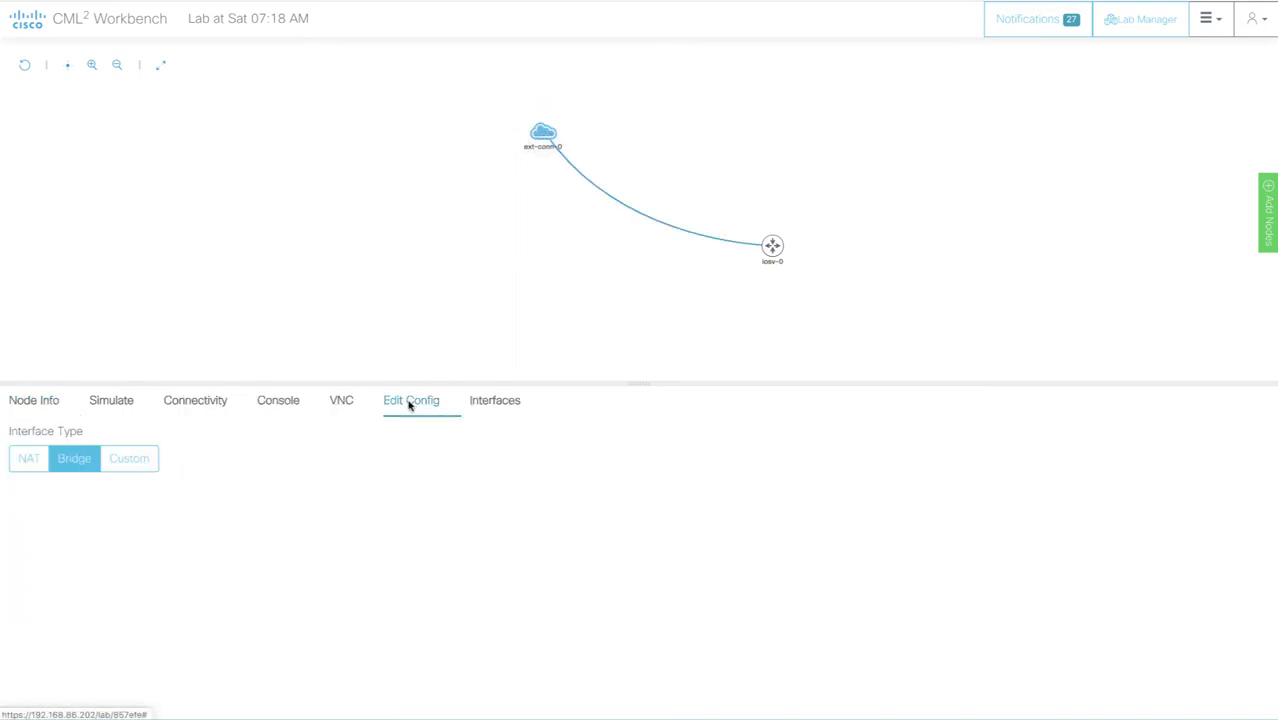
pyautogui.moveTo(70, 484)
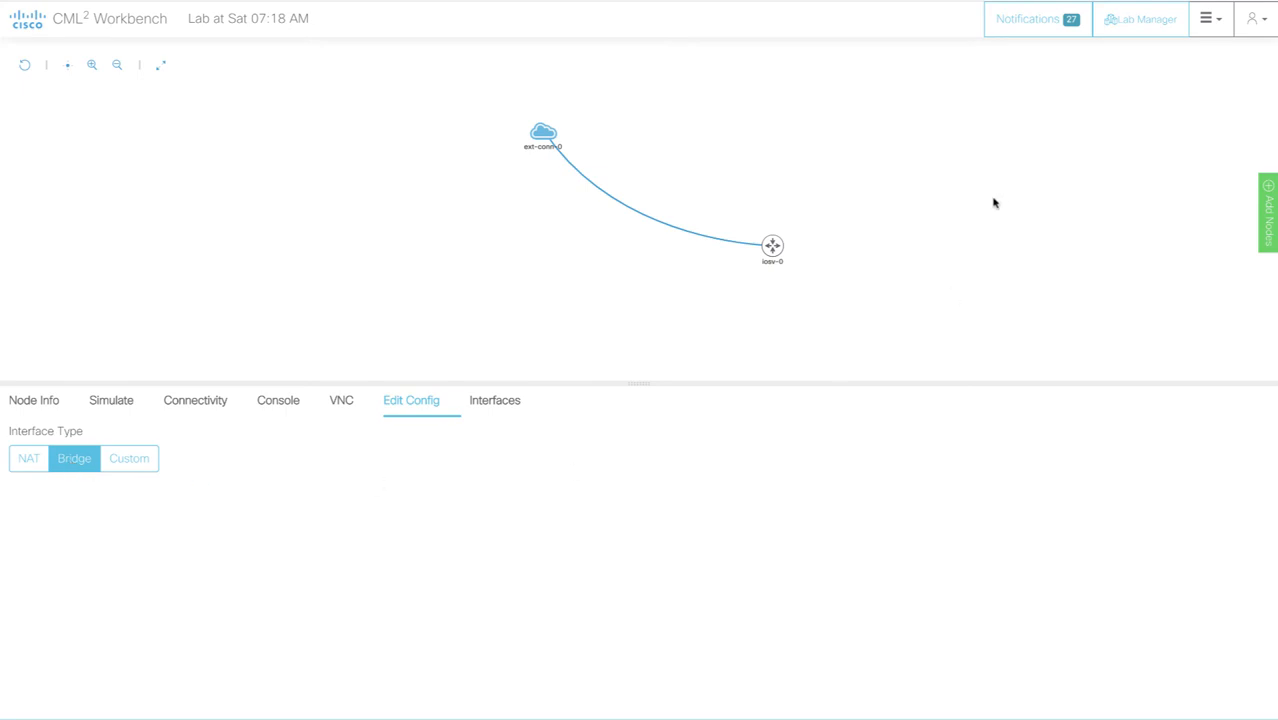
# Start the lab from Lab Manager so ext-conn-0 and iosv-0 boot
pyautogui.click(1139, 19)
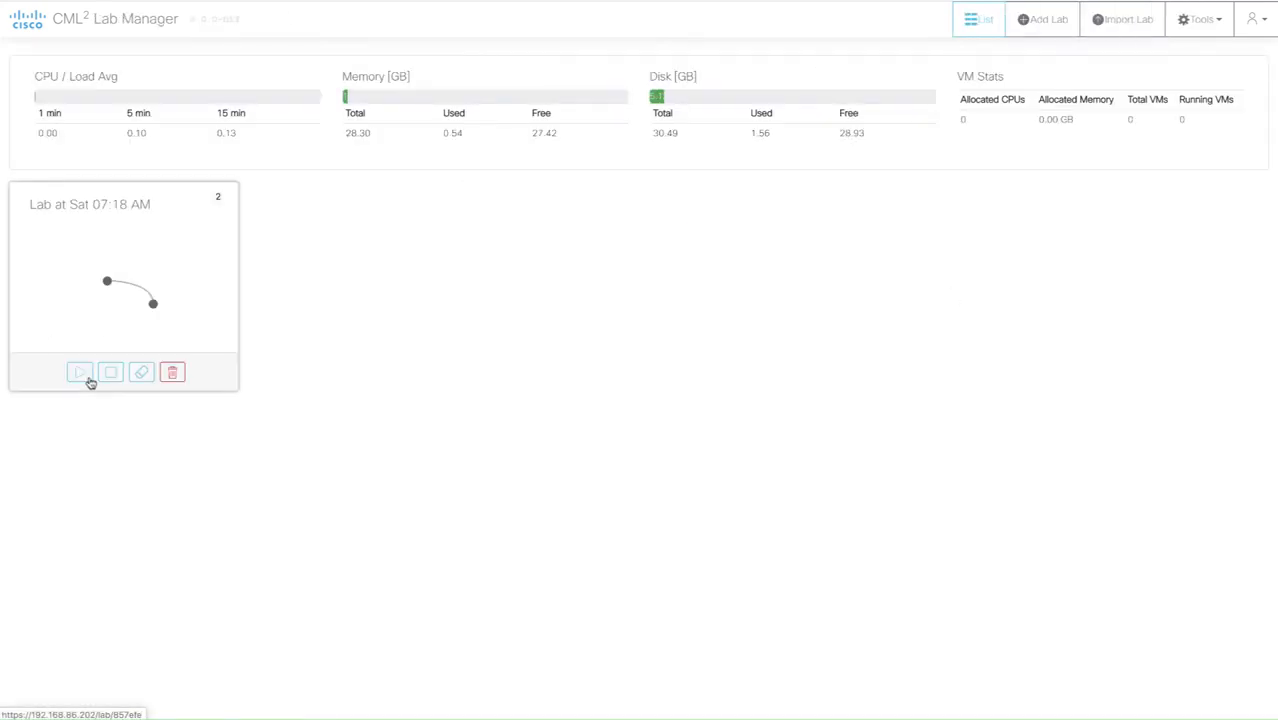
pyautogui.moveTo(80, 372)
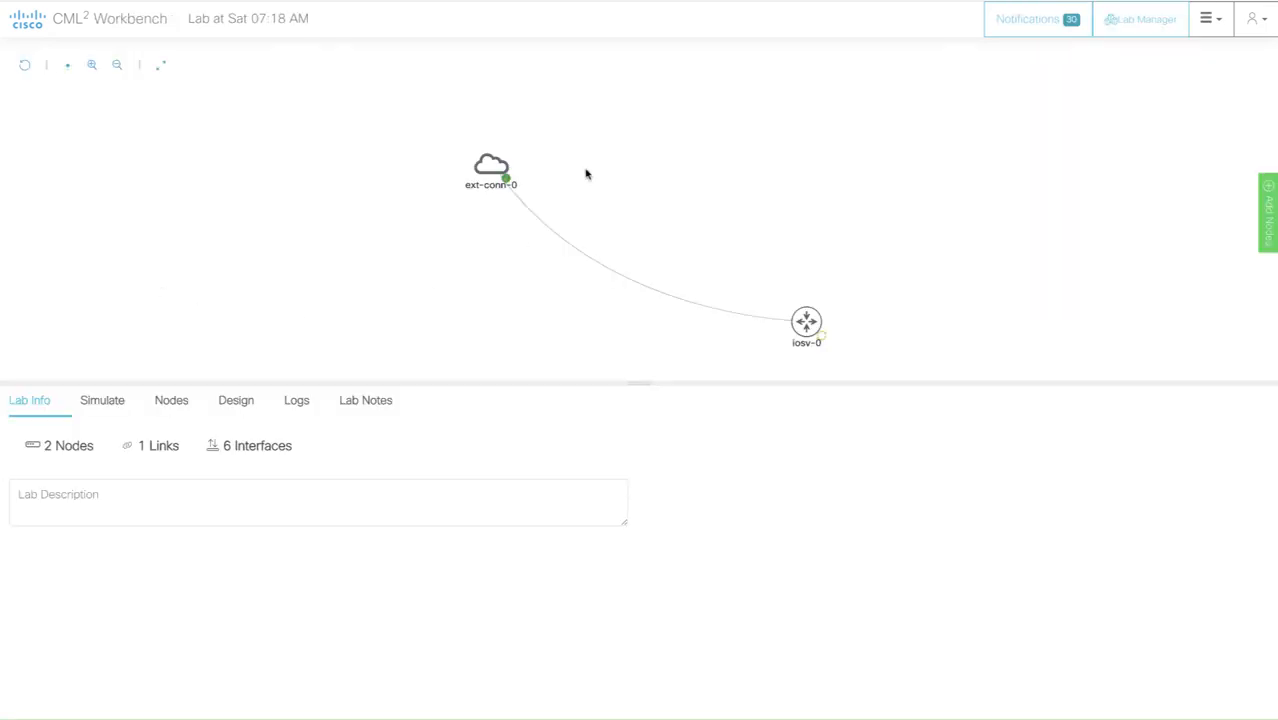
pyautogui.moveTo(868, 417)
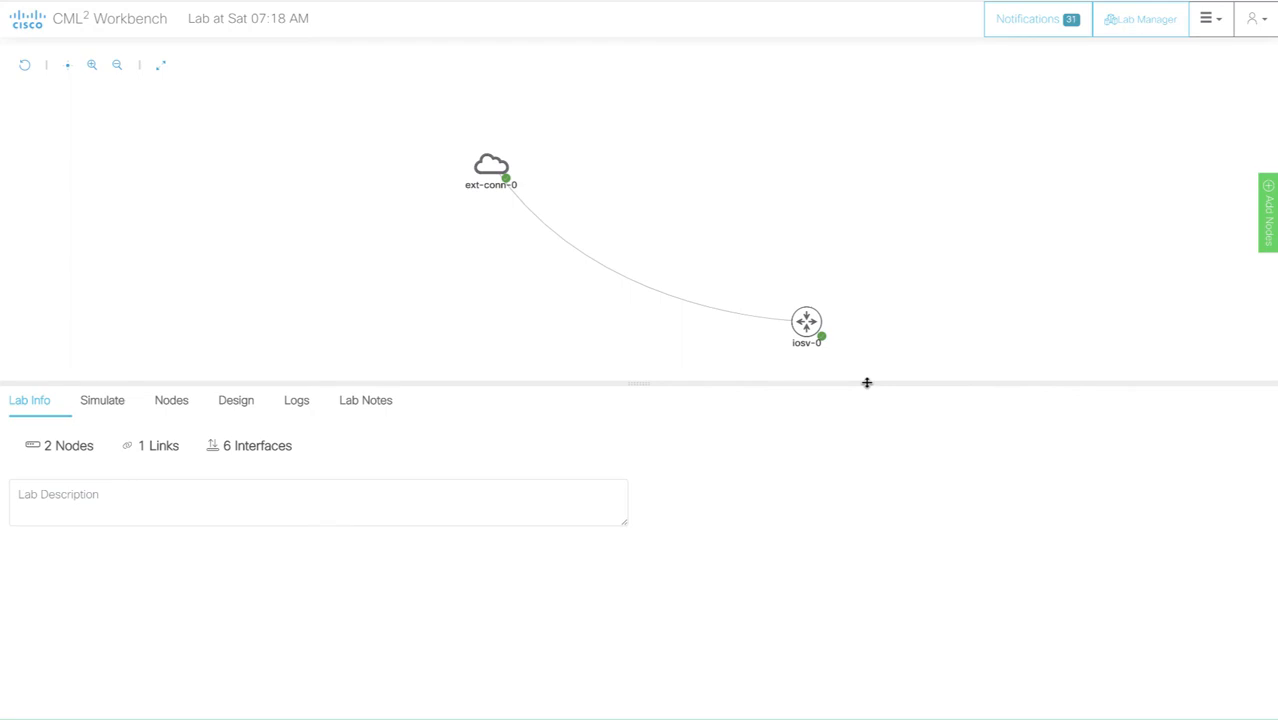
pyautogui.moveTo(857, 349)
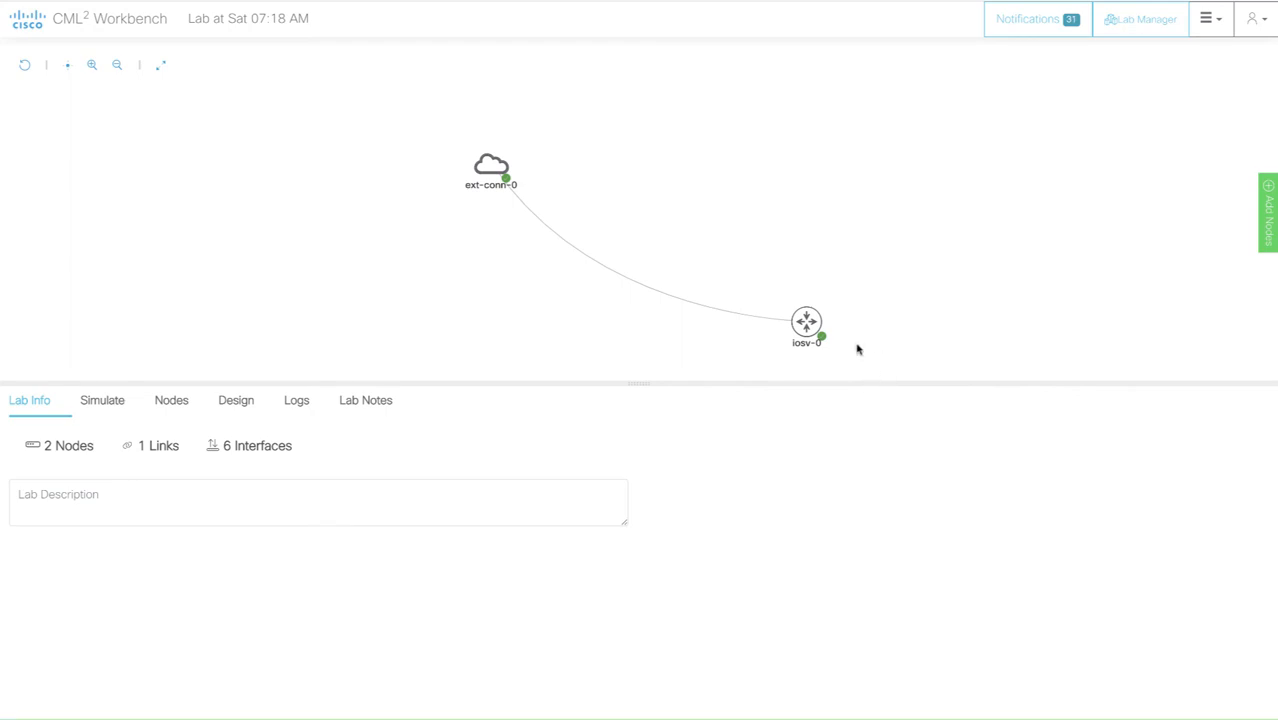
# Open iosv-0's live console and answer 'no' to the initial configuration dialog
pyautogui.click(806, 322)
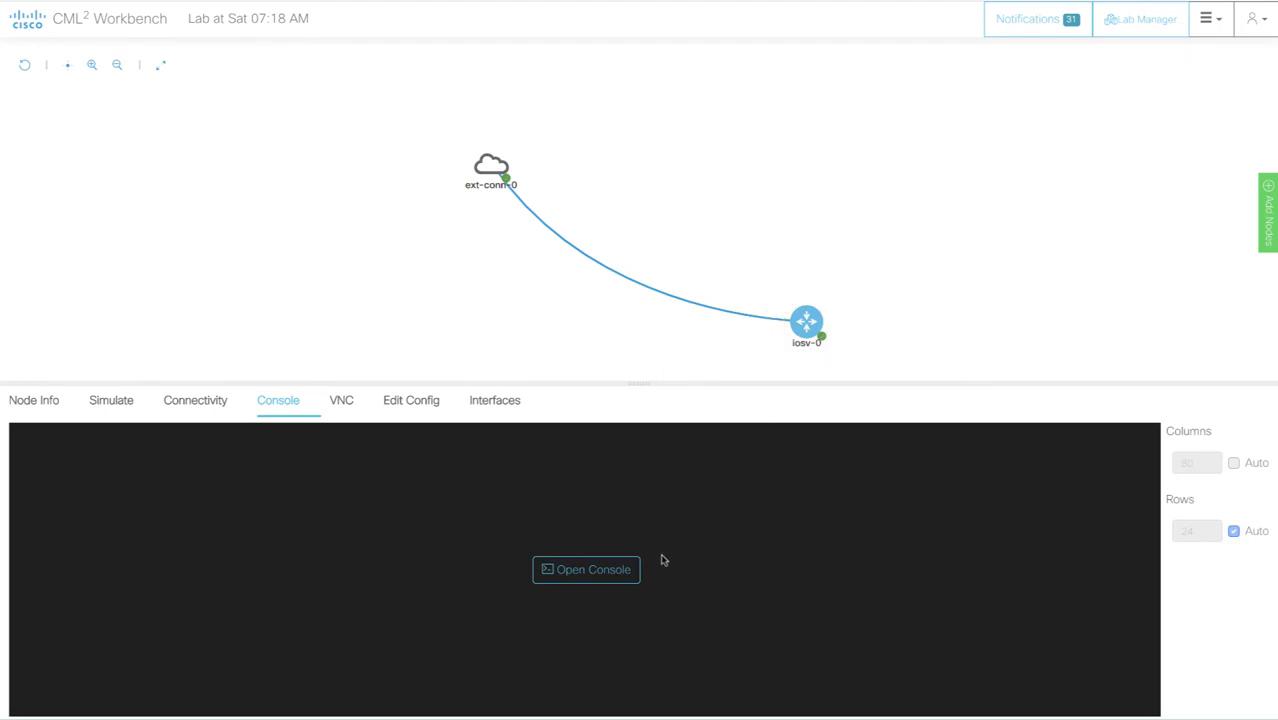
pyautogui.click(586, 569)
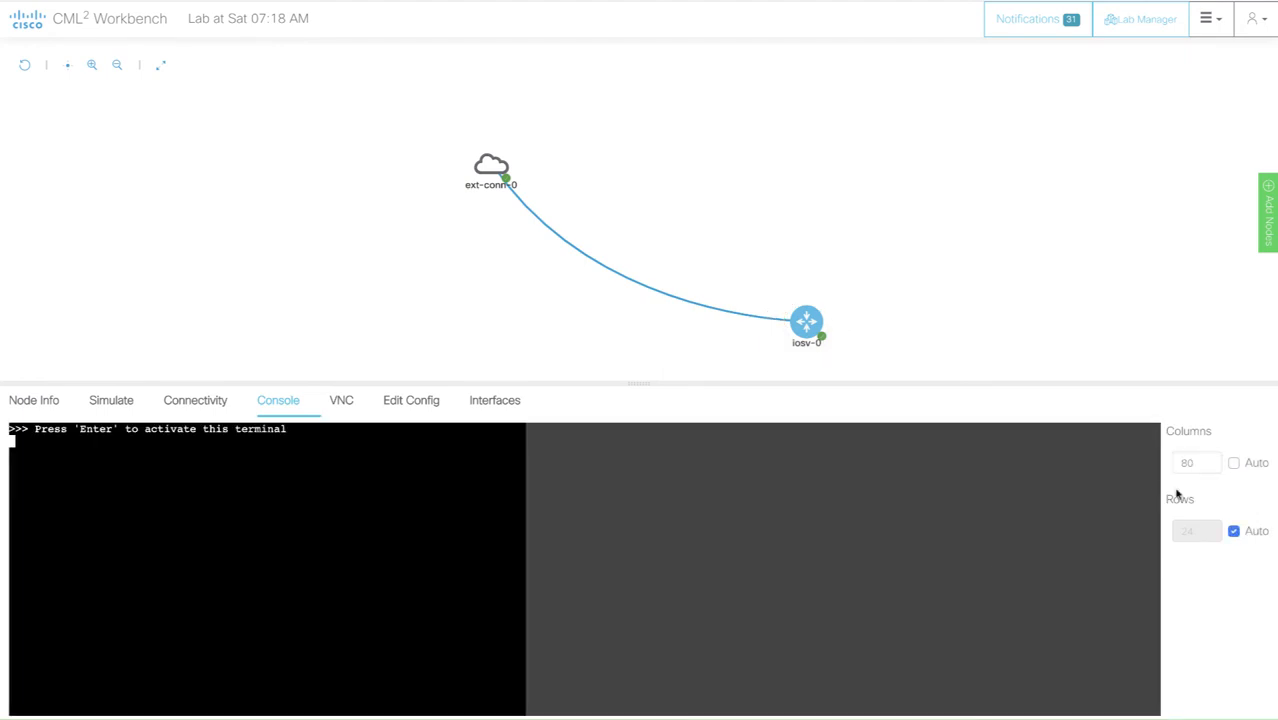
pyautogui.click(1234, 462)
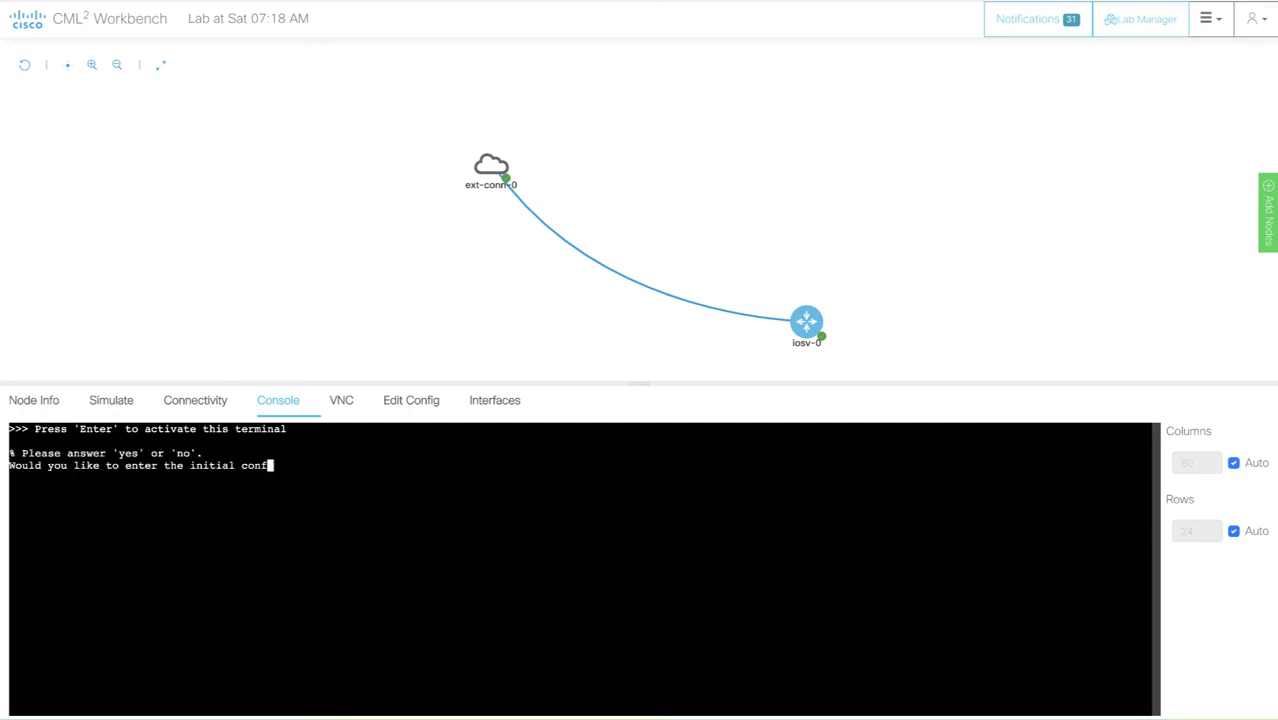
pyautogui.write('no')
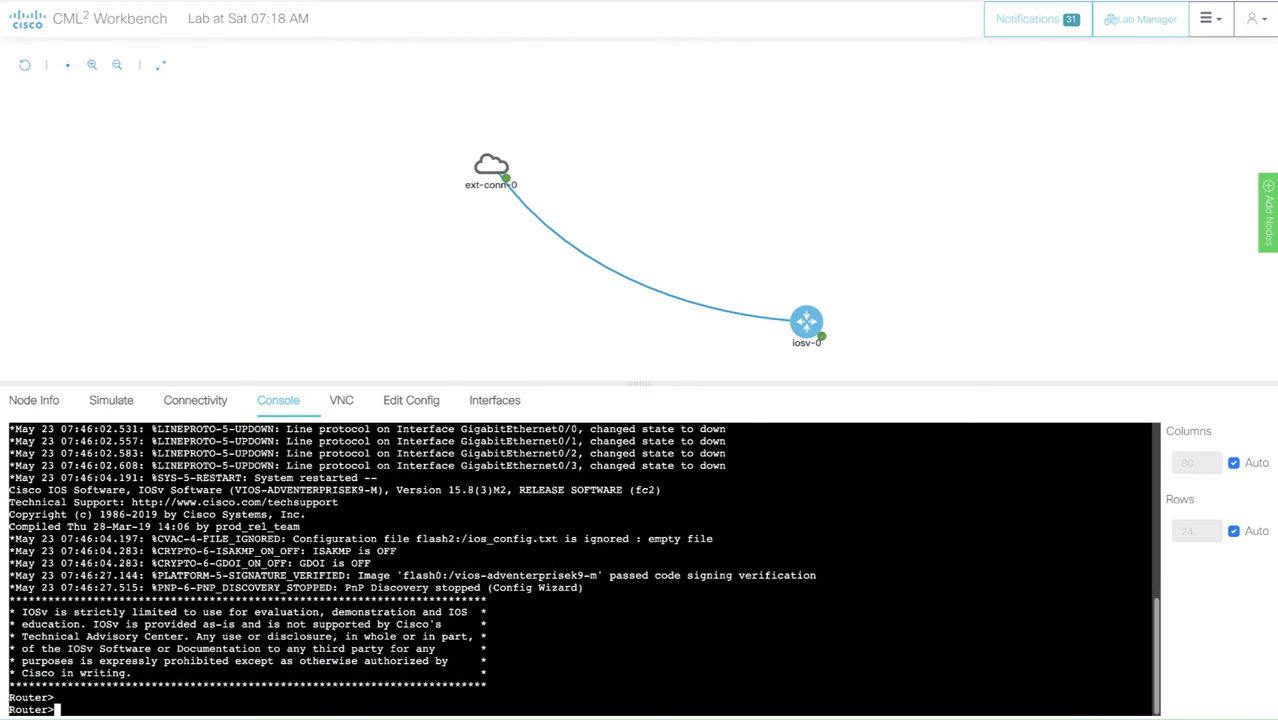
# Enter configuration mode and set the router hostname to r1
pyautogui.write('ena')
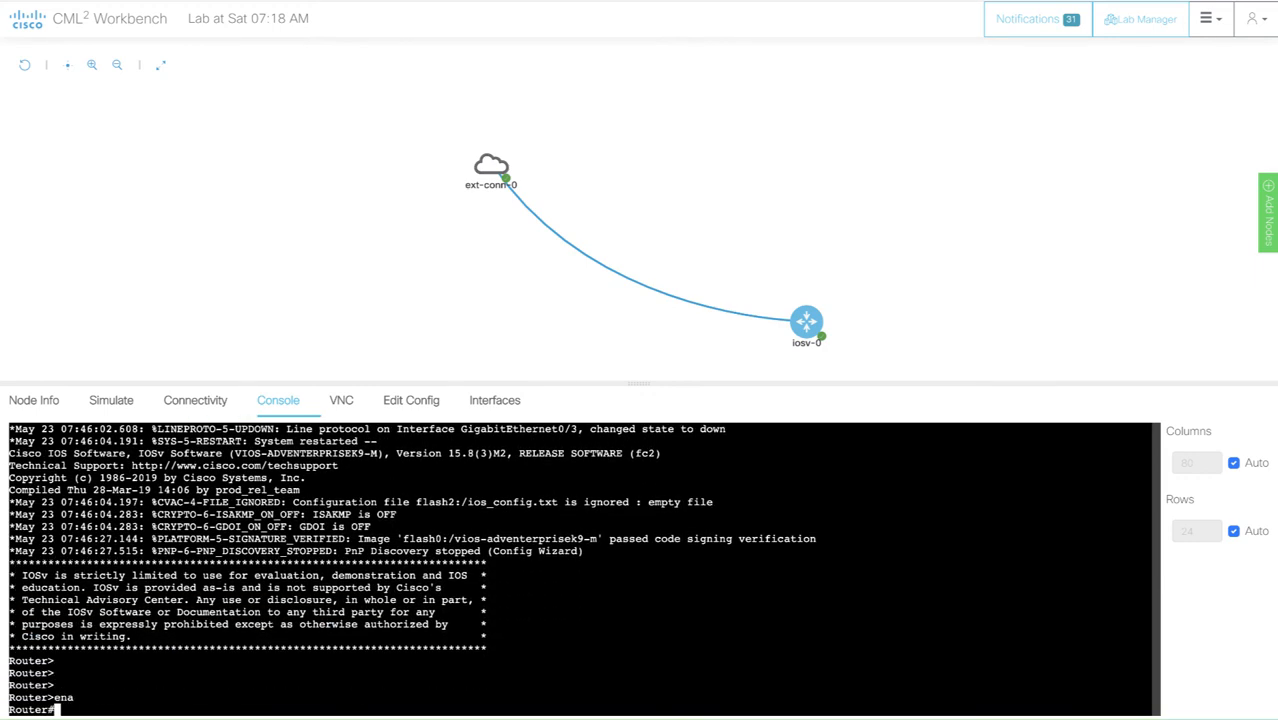
pyautogui.write('conf t')
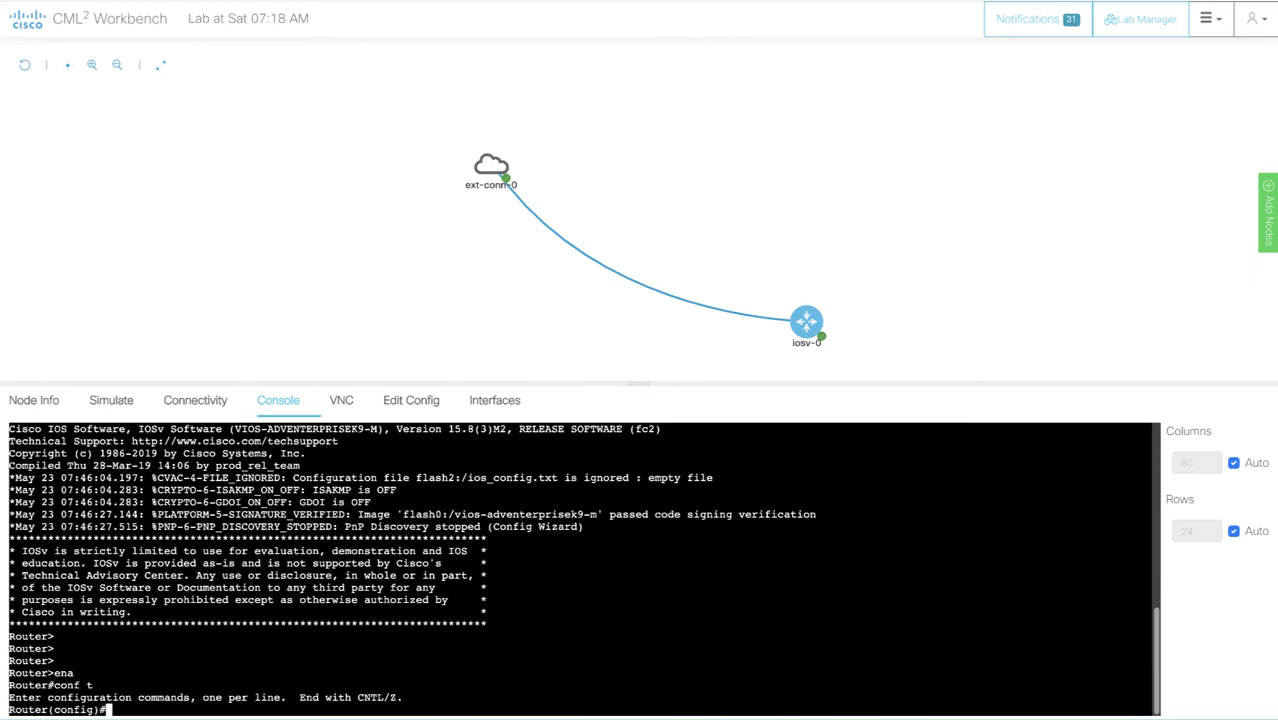
pyautogui.write('hostname r1')
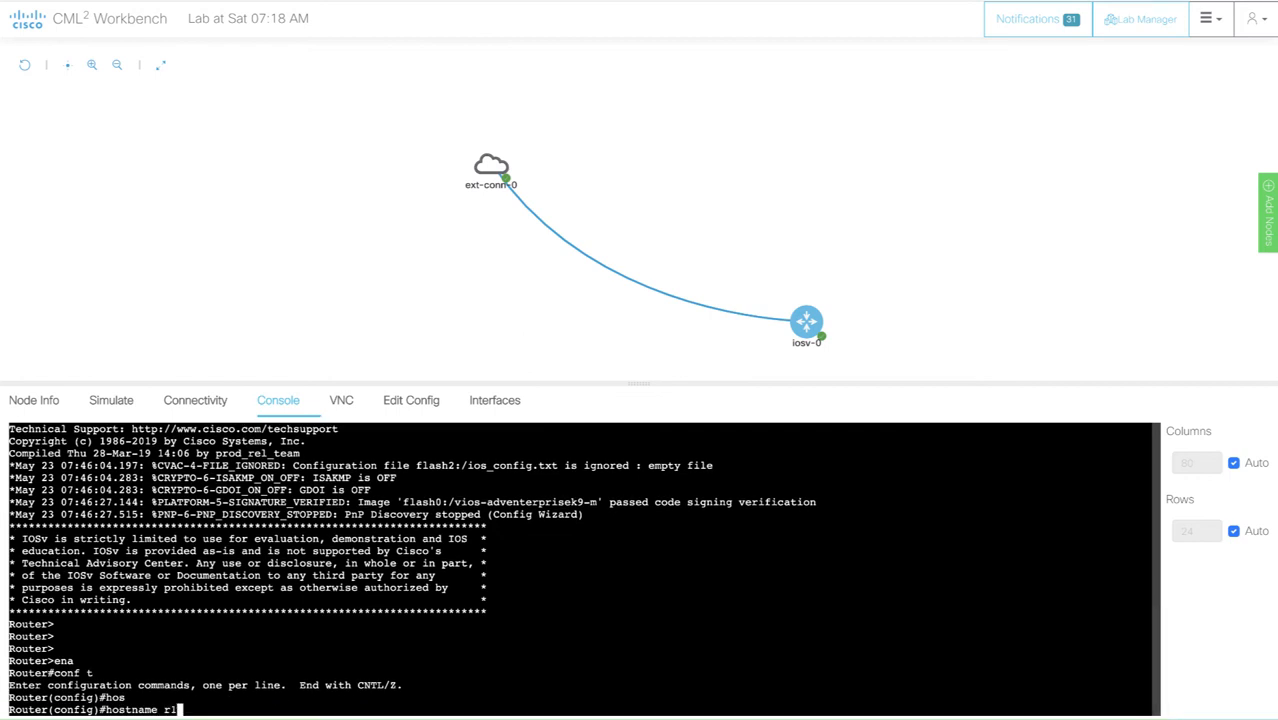
# Enable Gi0/0 with 'ip address dhcp' and wait for address 192.168.86.205
pyautogui.write('R')
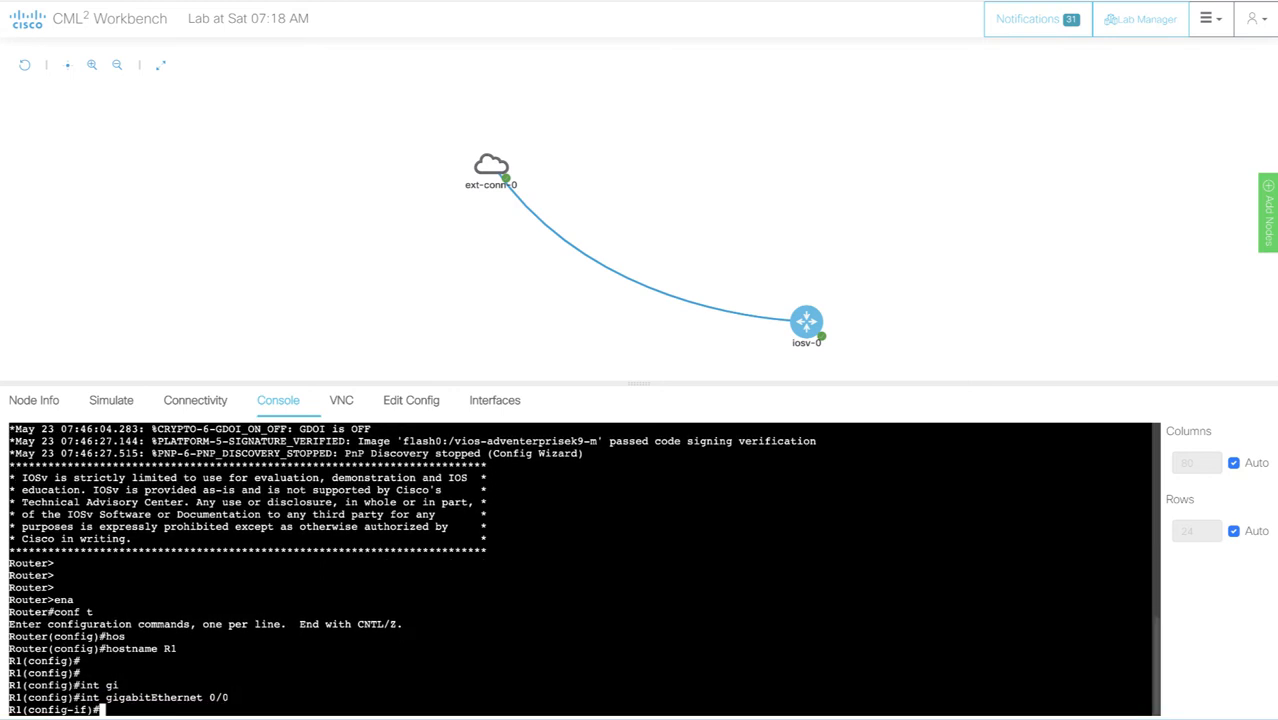
pyautogui.write('ip address dhcp')
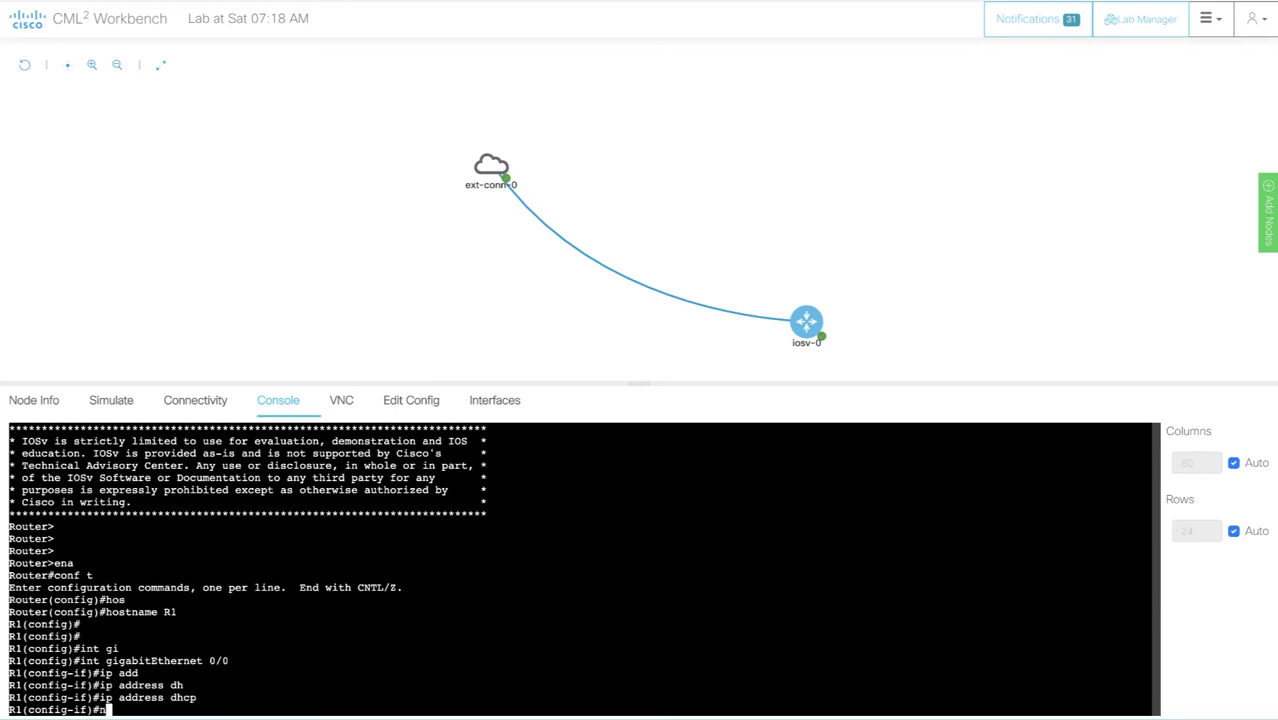
pyautogui.write('no shu')
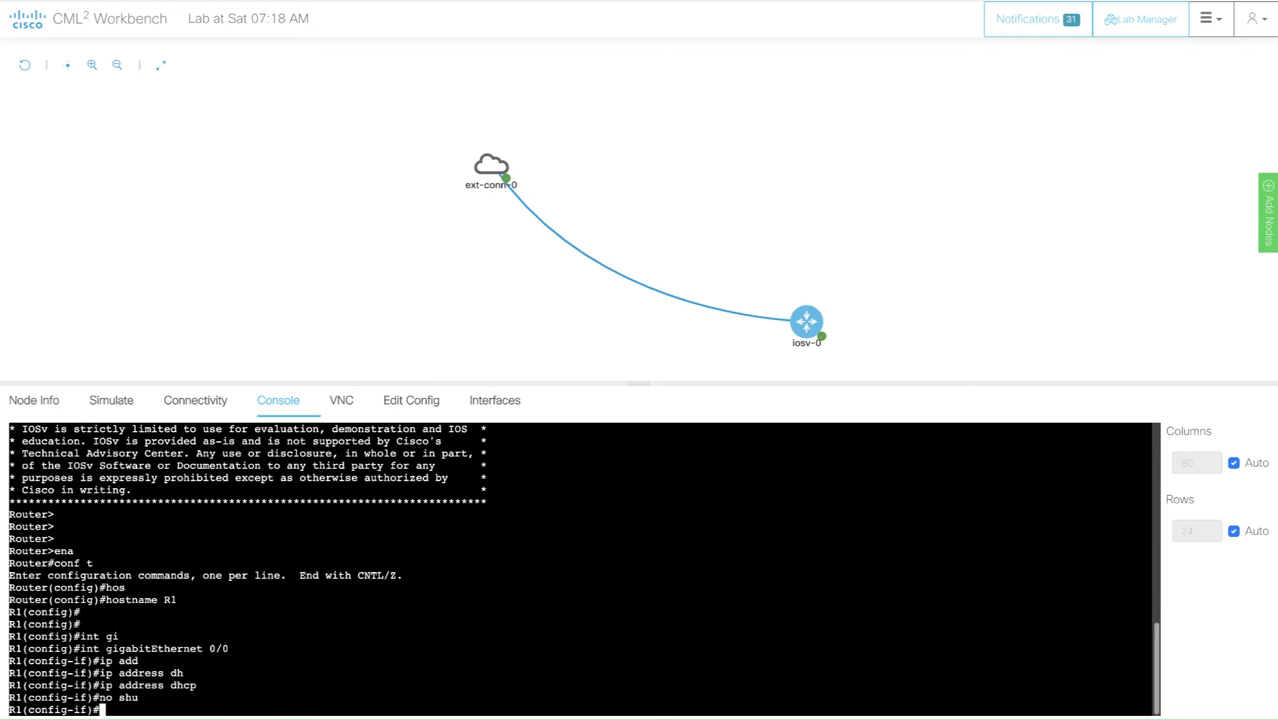
pyautogui.press('ctrl+z')
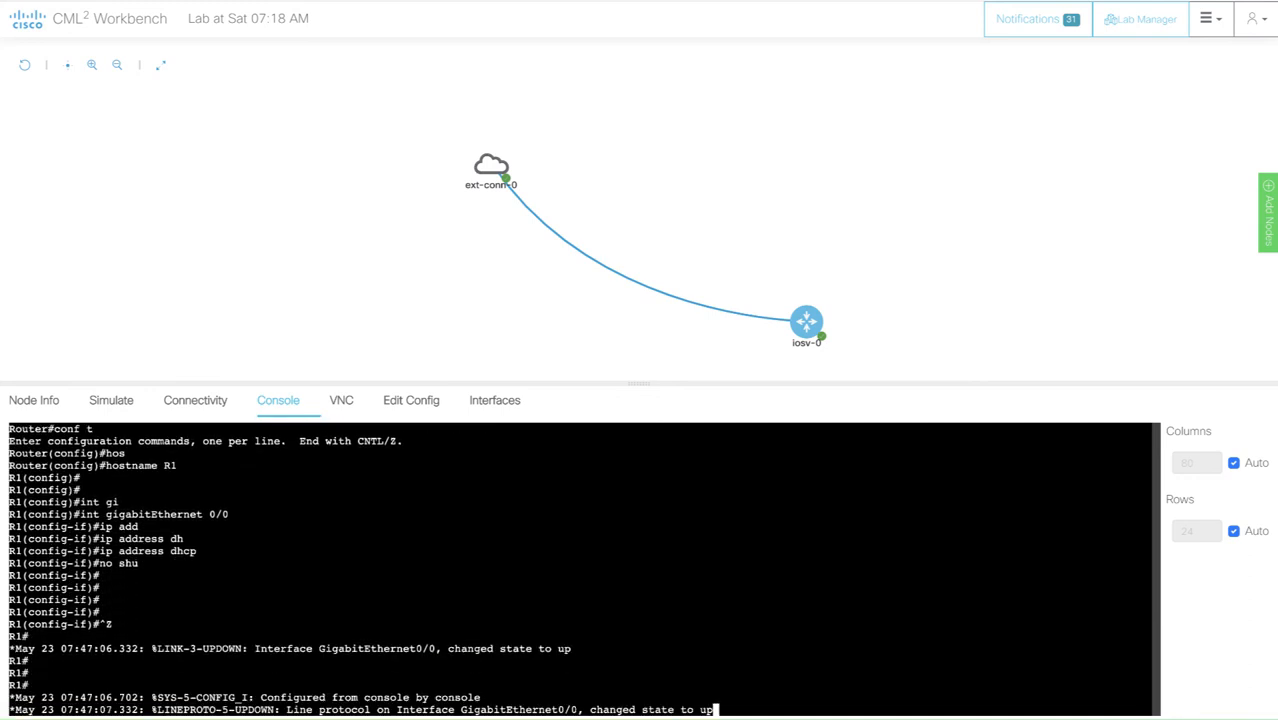
pyautogui.press('Enter')
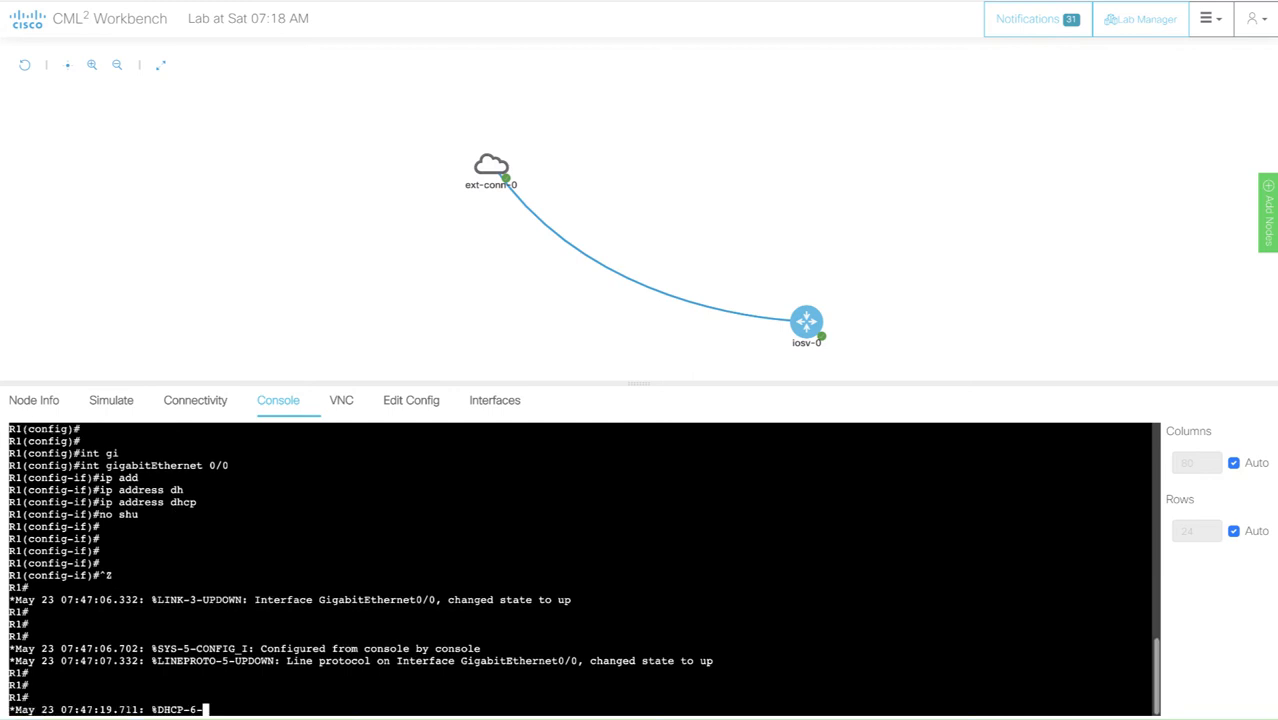
pyautogui.scroll(-3)
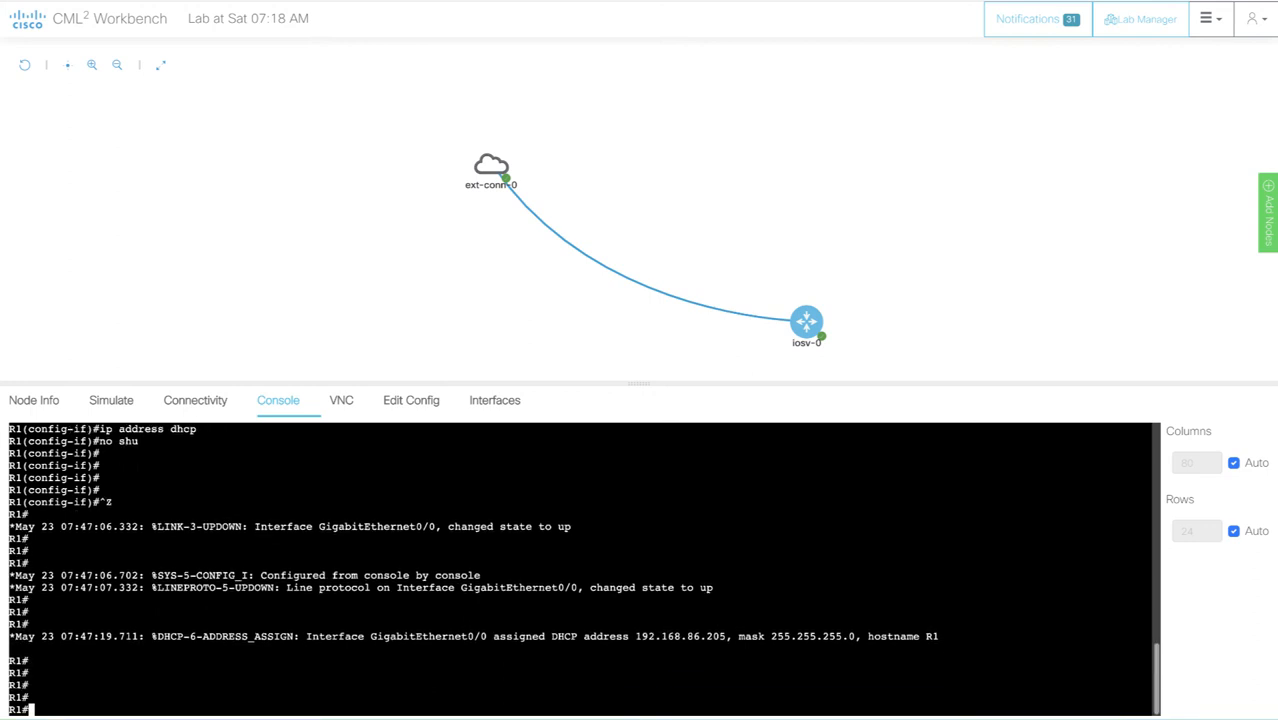
# Configure vty lines 0 4 with login local and transport input all
pyautogui.write('conf t')
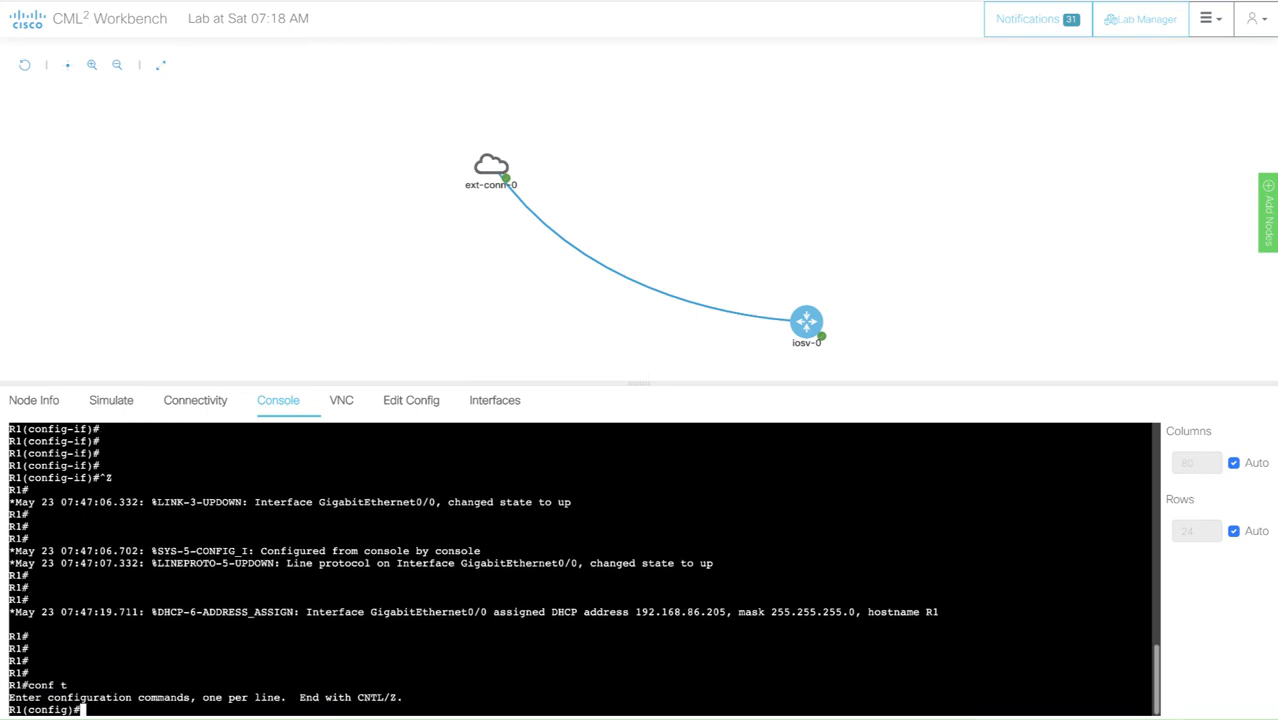
pyautogui.write('line vty  0 4')
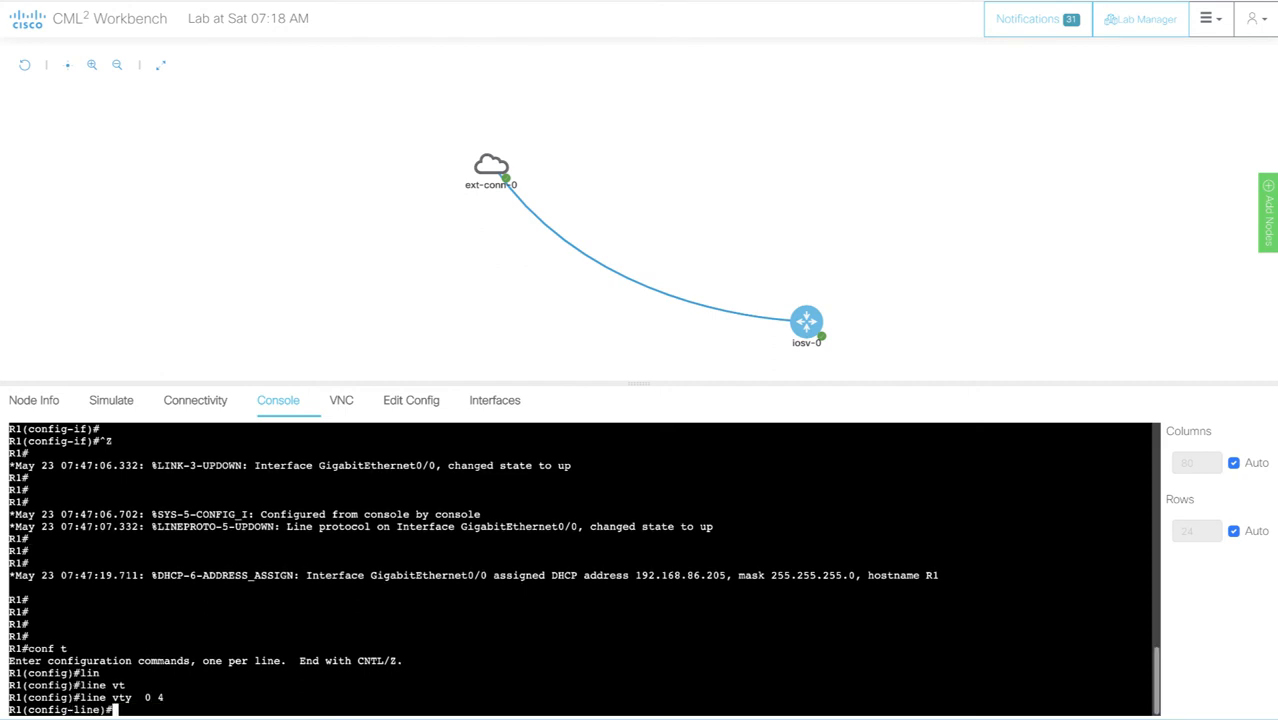
pyautogui.write('login local')
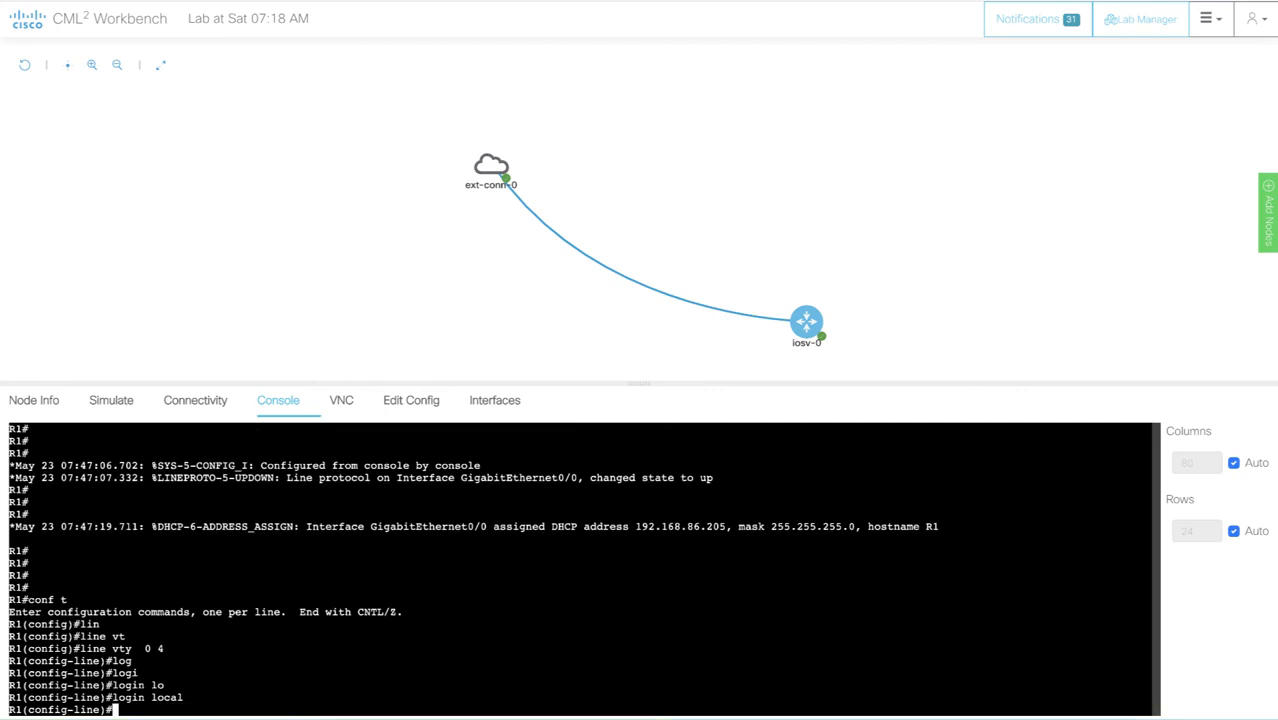
pyautogui.write('transport input all')
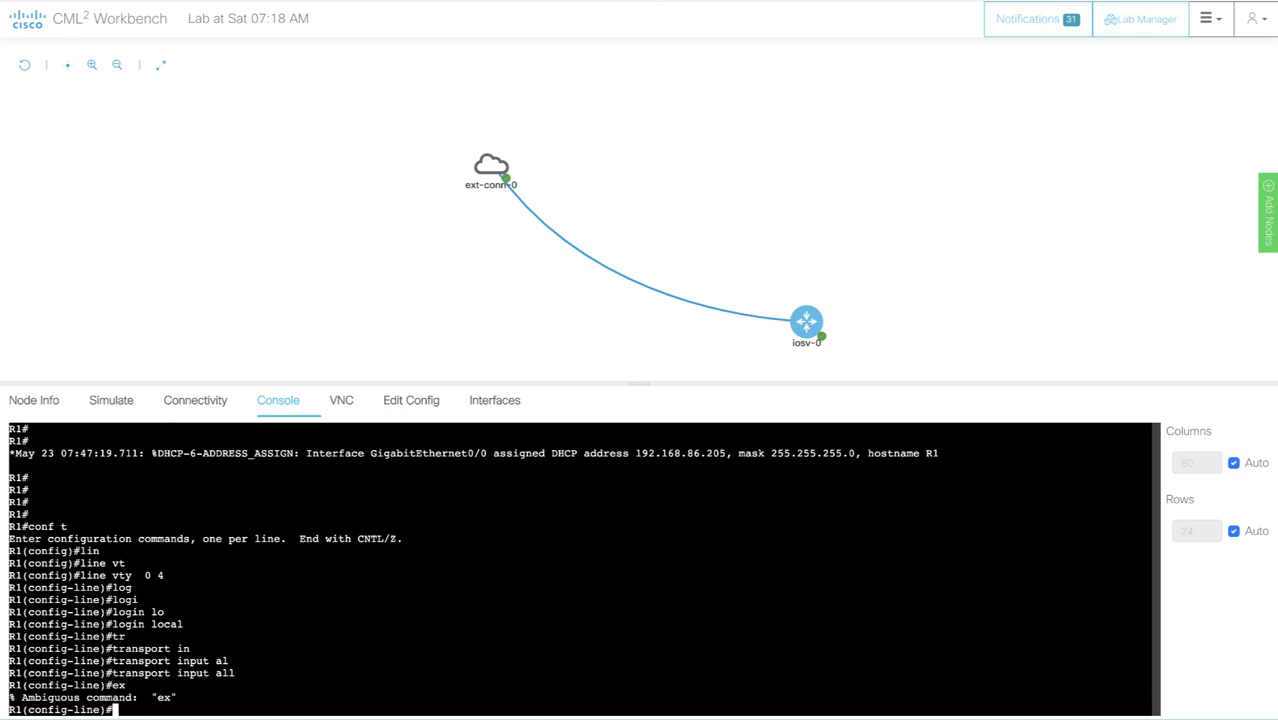
pyautogui.write('exit')
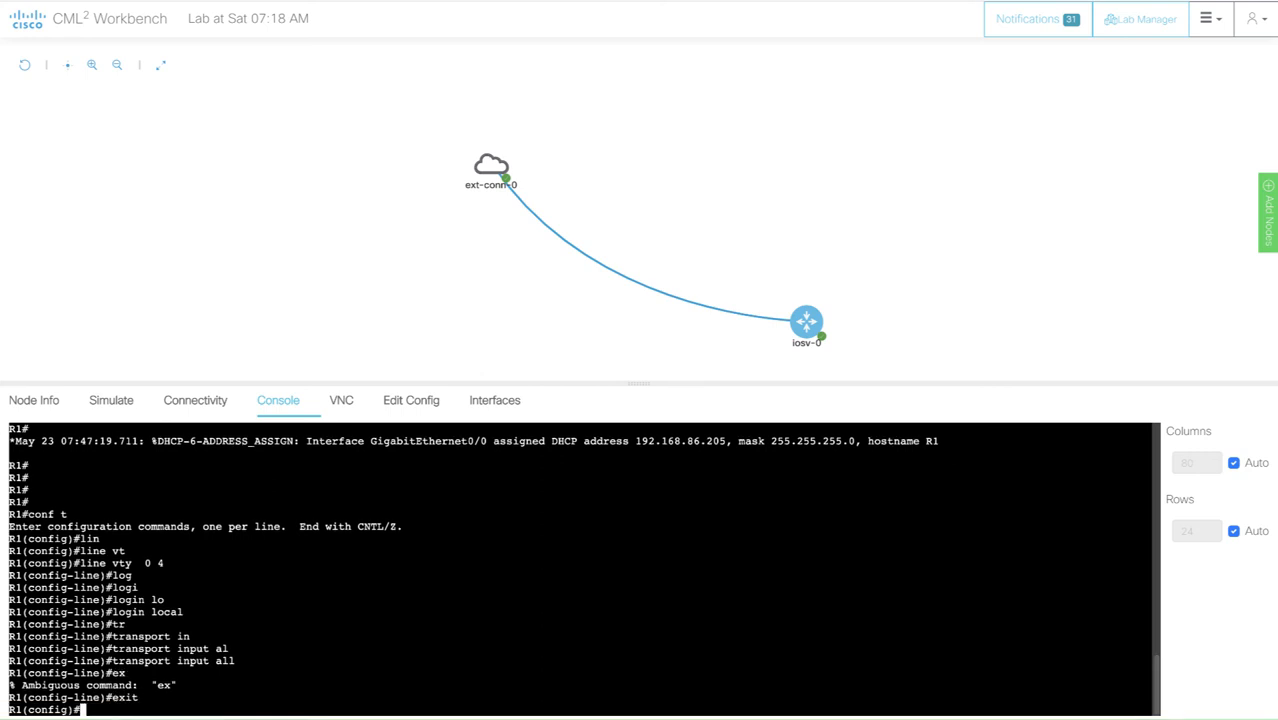
pyautogui.write('username')
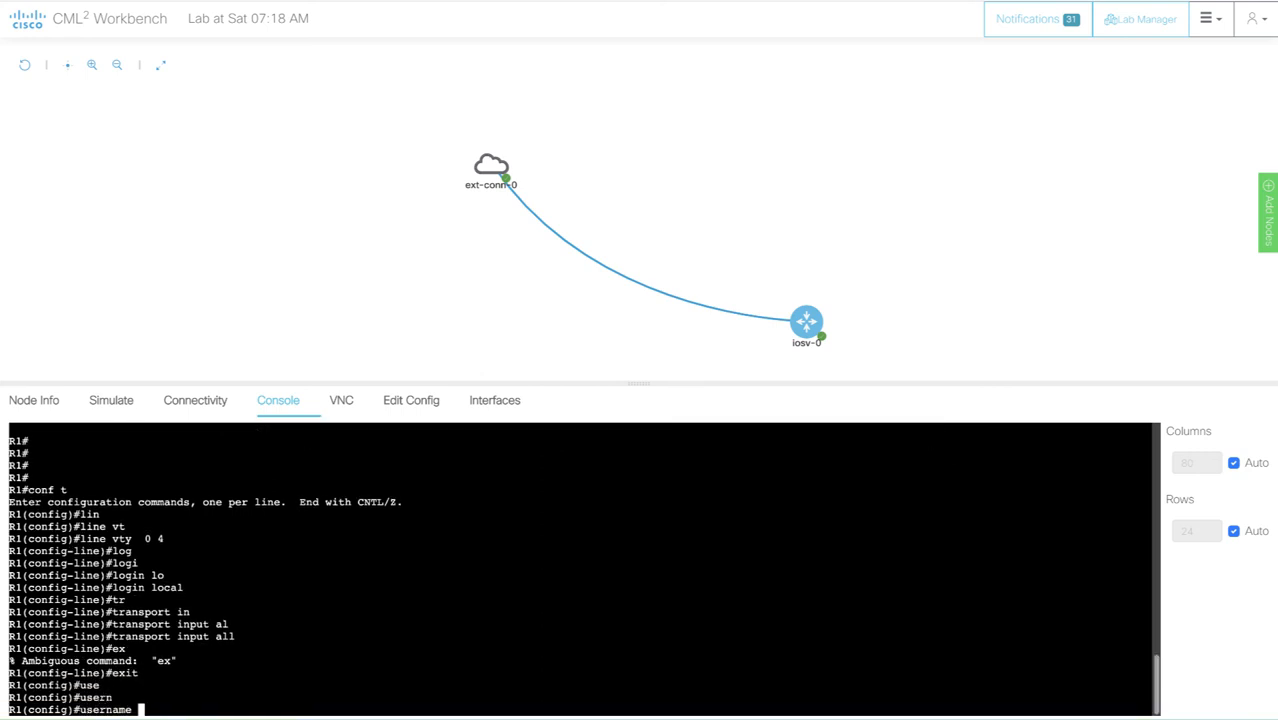
pyautogui.write('cisco password')
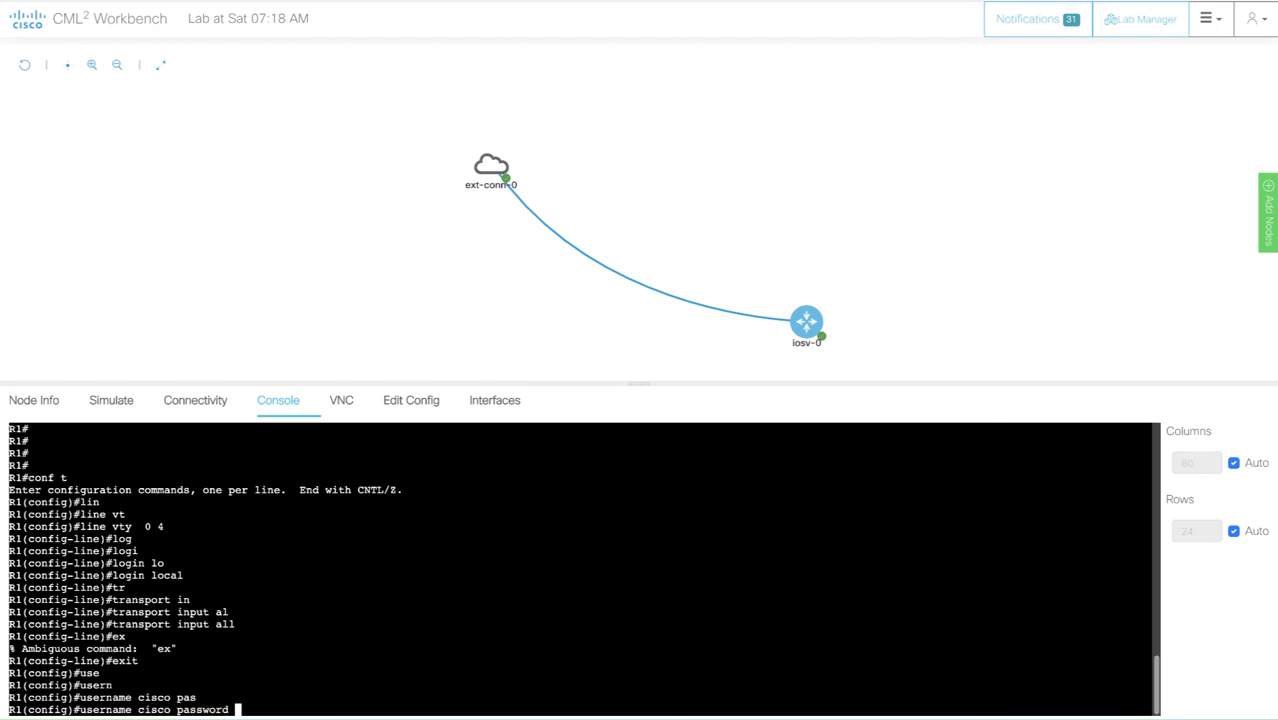
pyautogui.write('cisco')
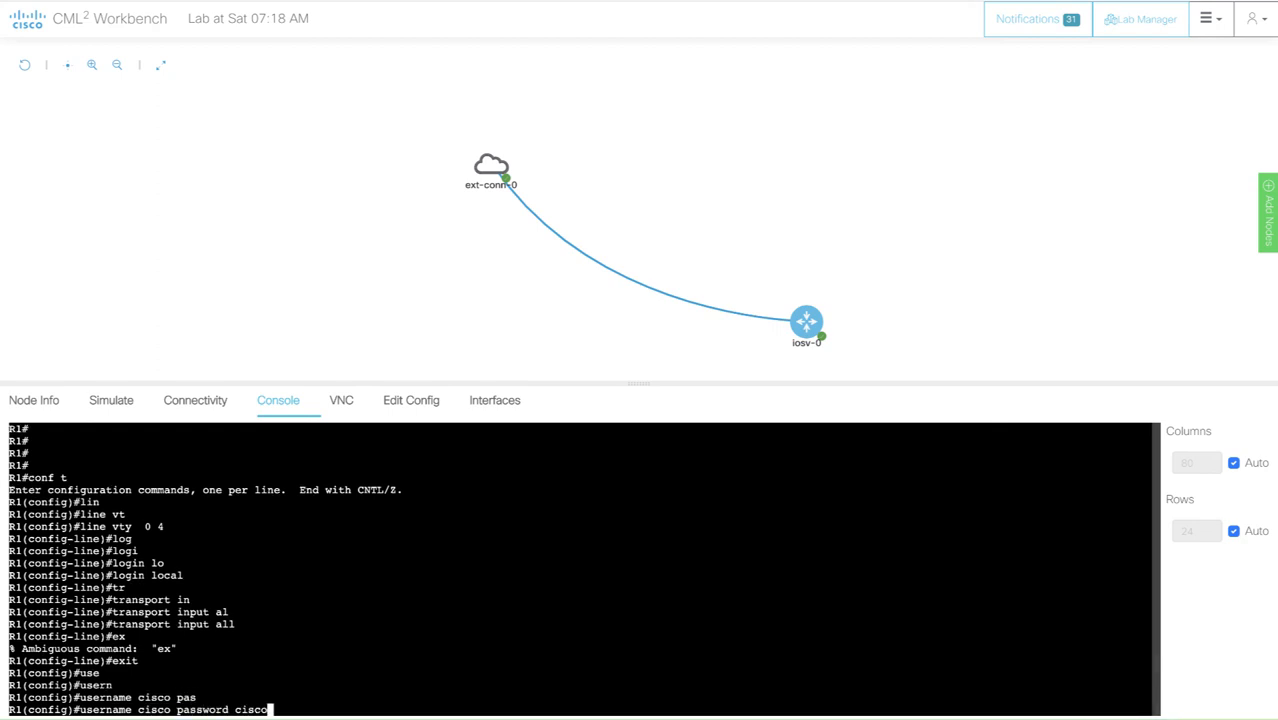
pyautogui.write('en')
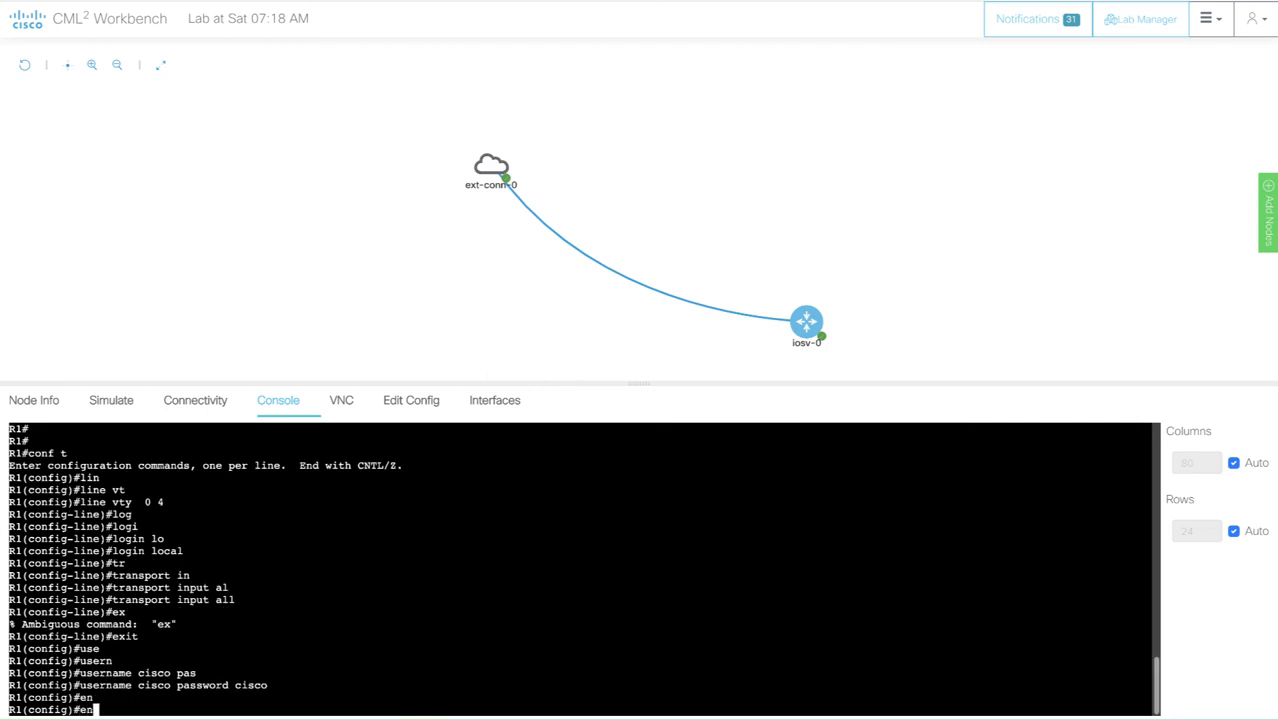
pyautogui.write('enable secret cisco')
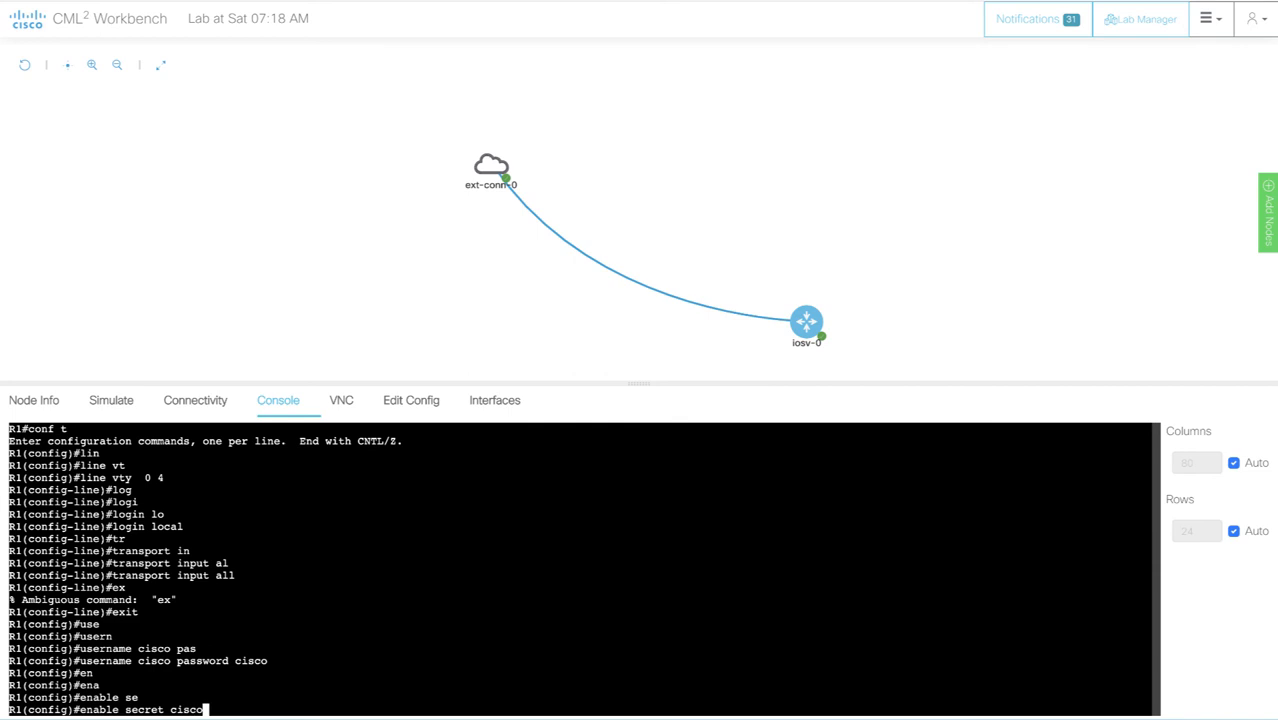
pyautogui.press('ctrl+z')
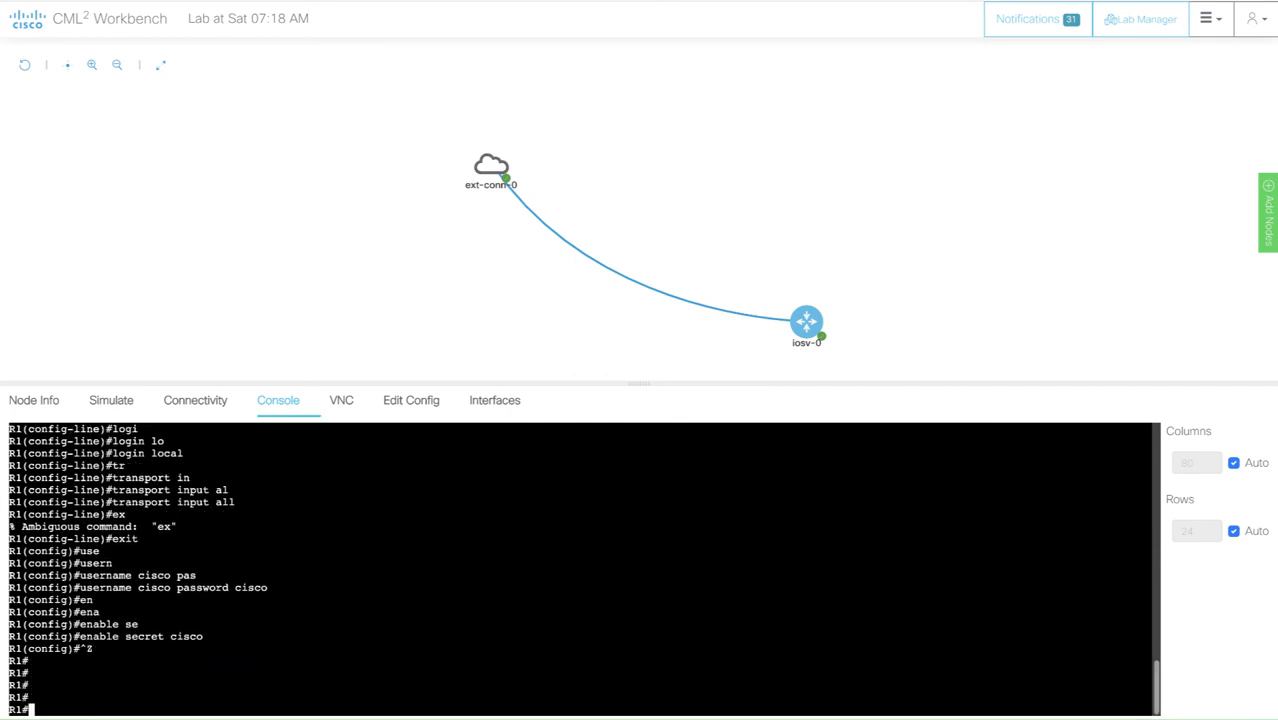
pyautogui.write('wr')
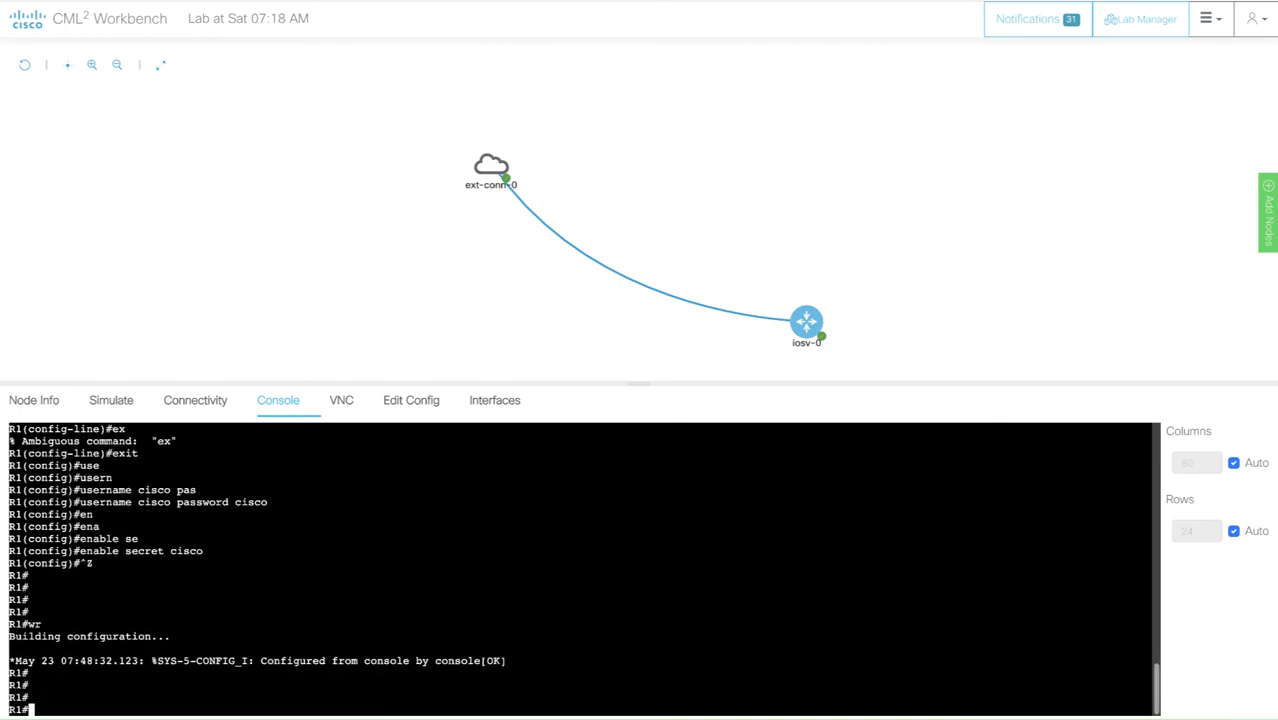
pyautogui.write('sh ip int b')
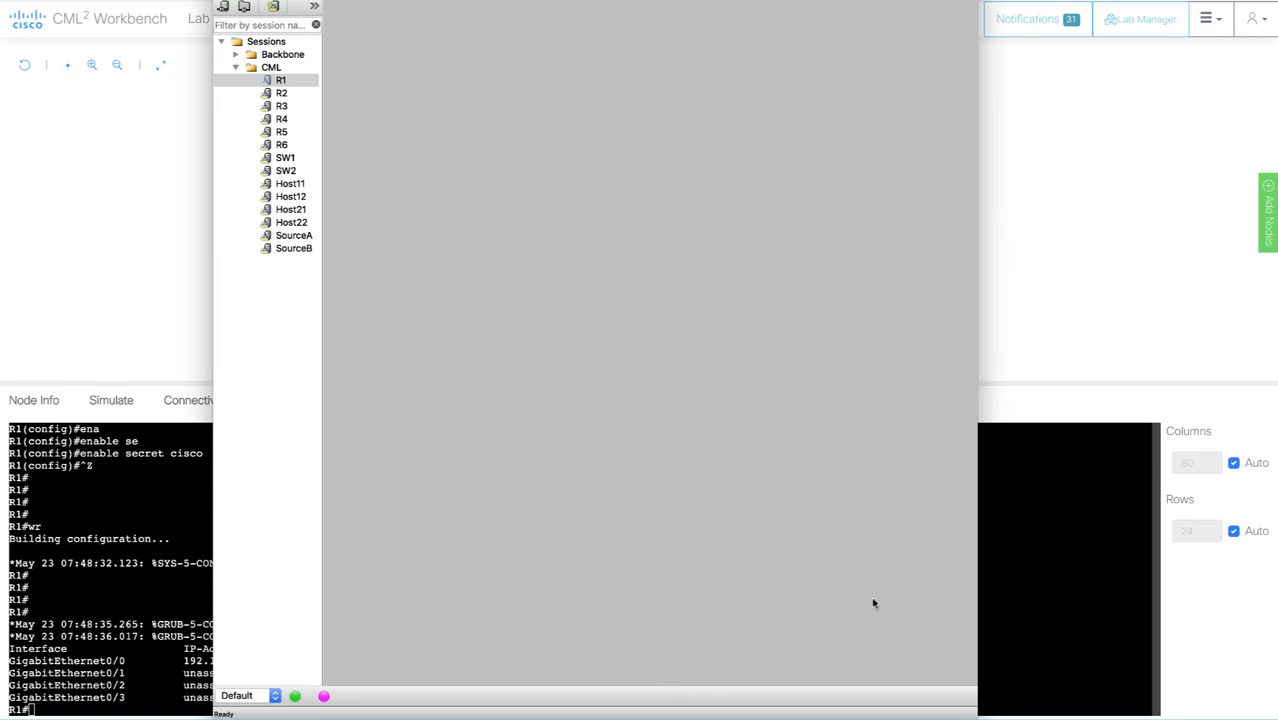
# Change the R1 session's telnet hostname to 192.168.86.205 in its properties
pyautogui.rightClick(281, 80)
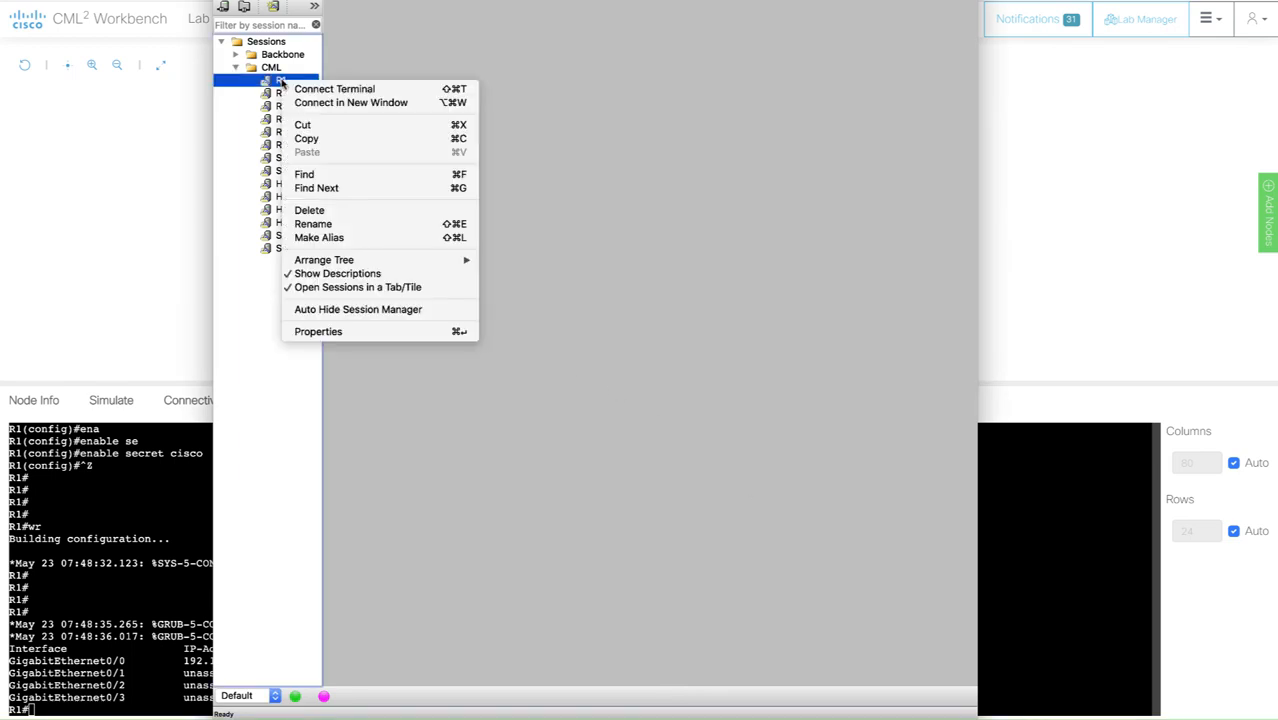
pyautogui.click(318, 331)
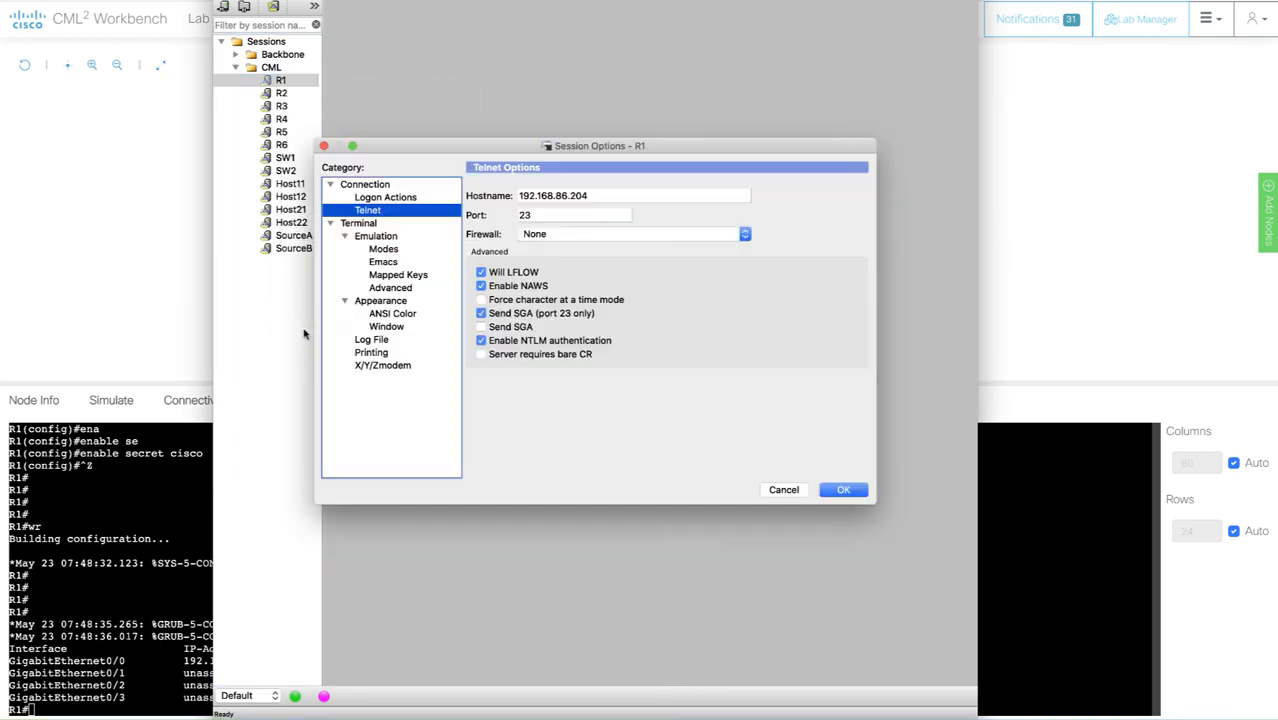
pyautogui.click(600, 195)
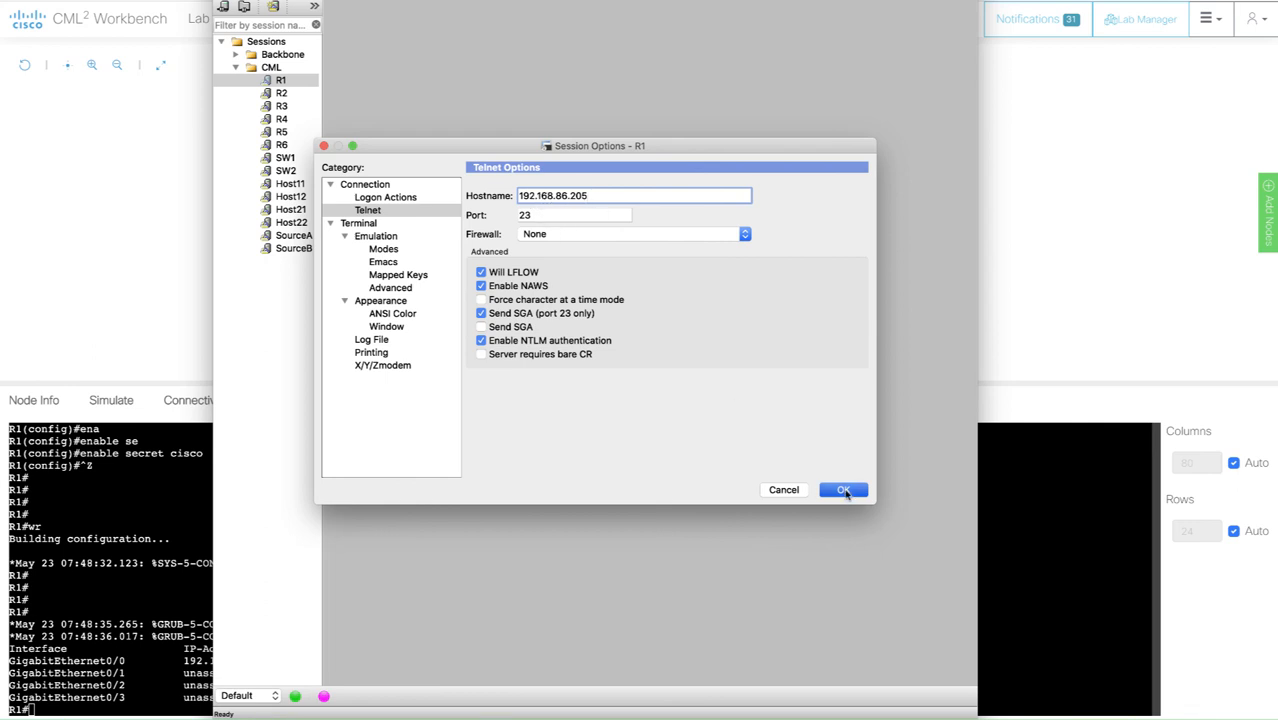
pyautogui.click(843, 490)
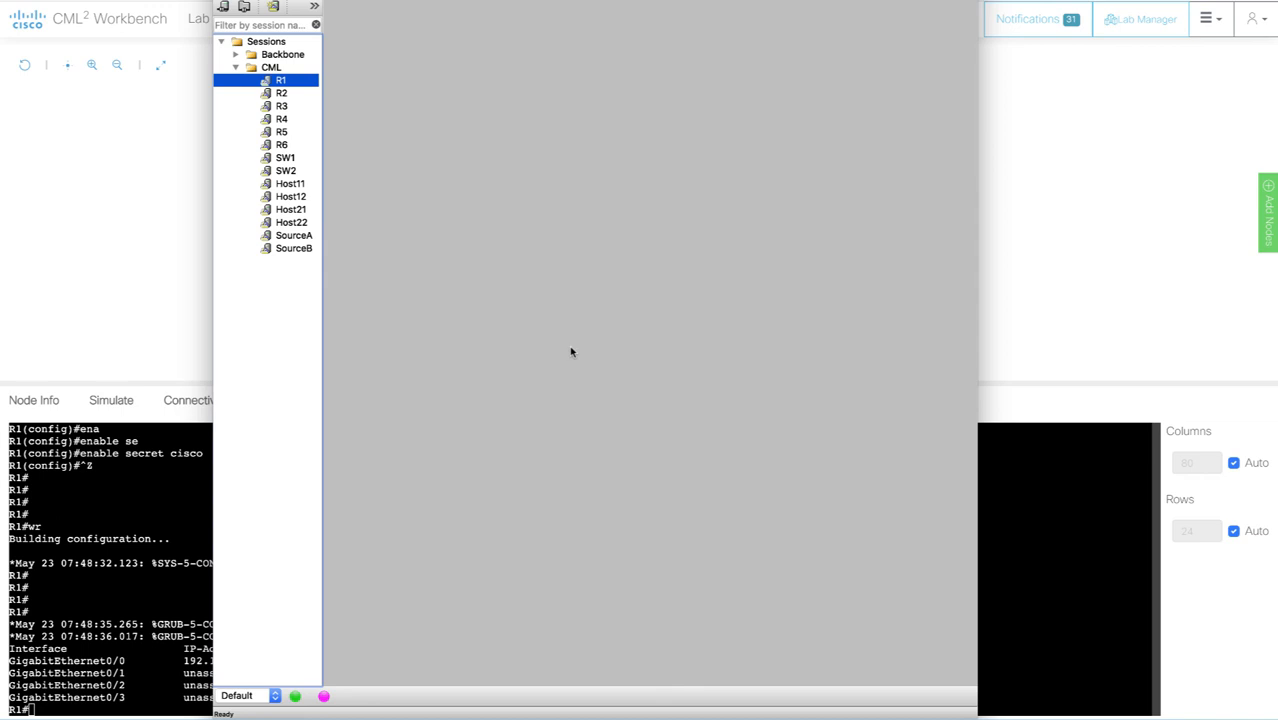
pyautogui.moveTo(300, 82)
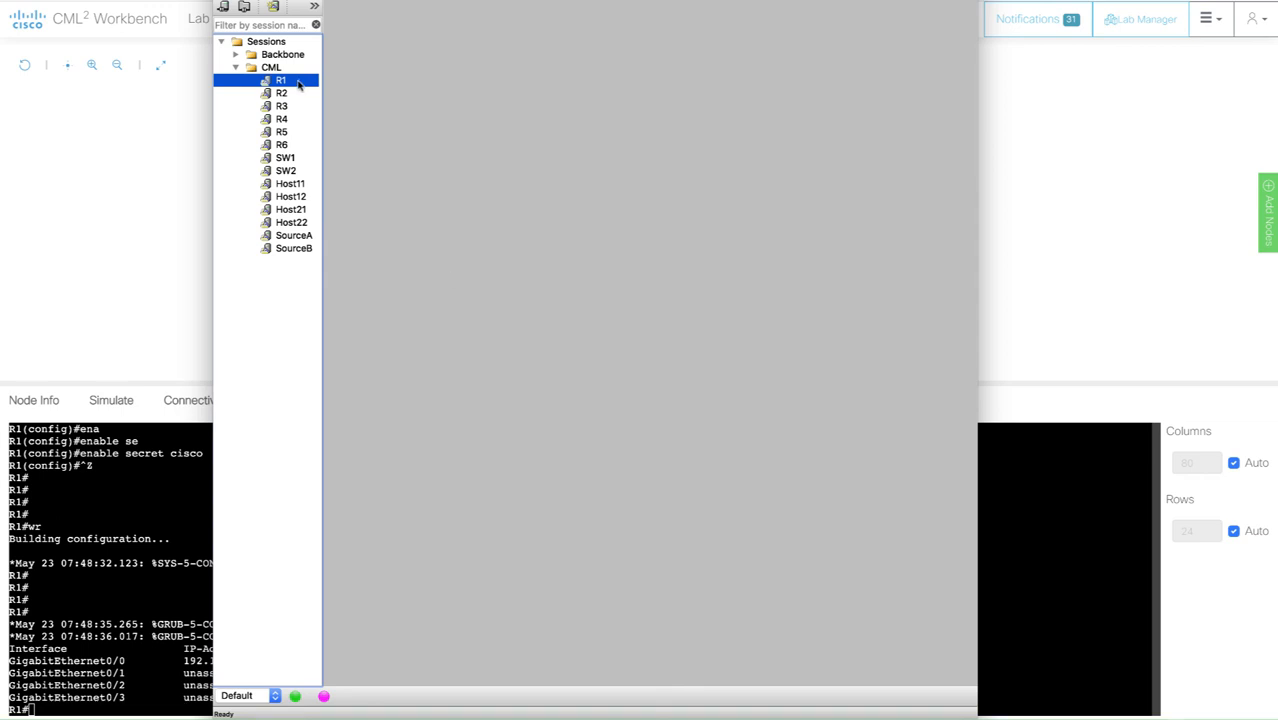
# Telnet to R1, log in as cisco, enter enable mode, and run show ip int brief
pyautogui.doubleClick(281, 80)
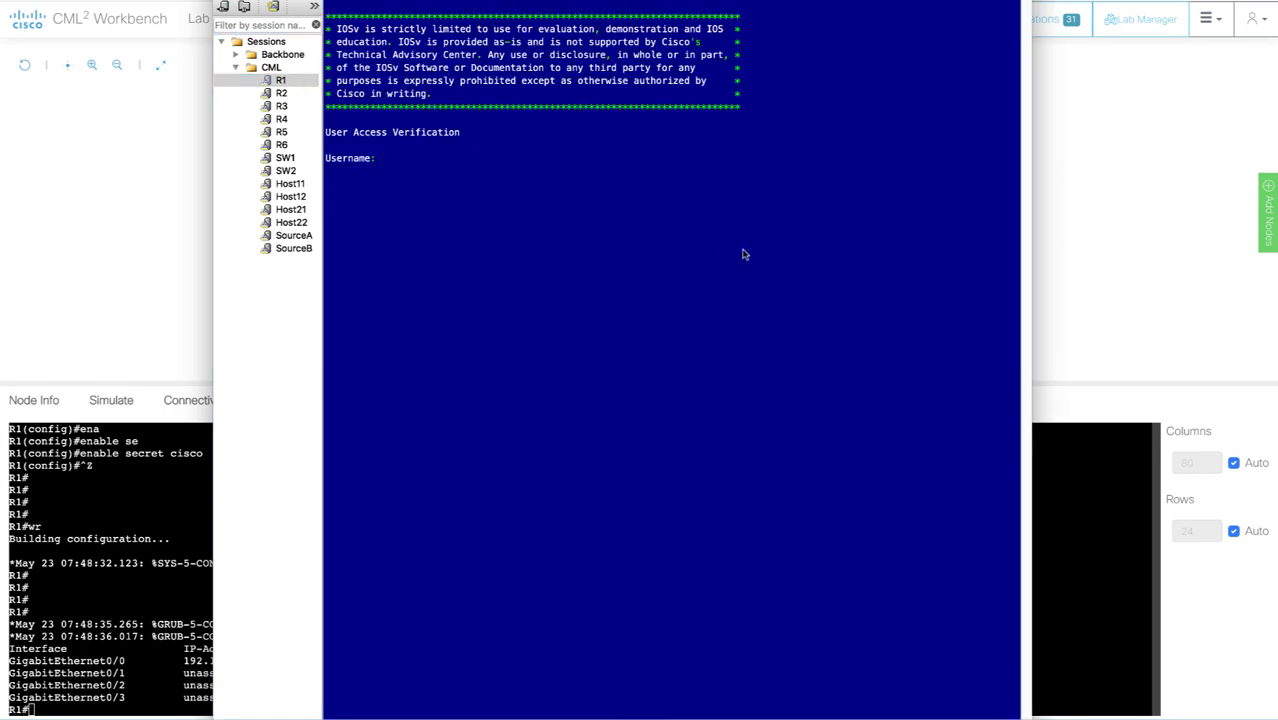
pyautogui.write('cisco')
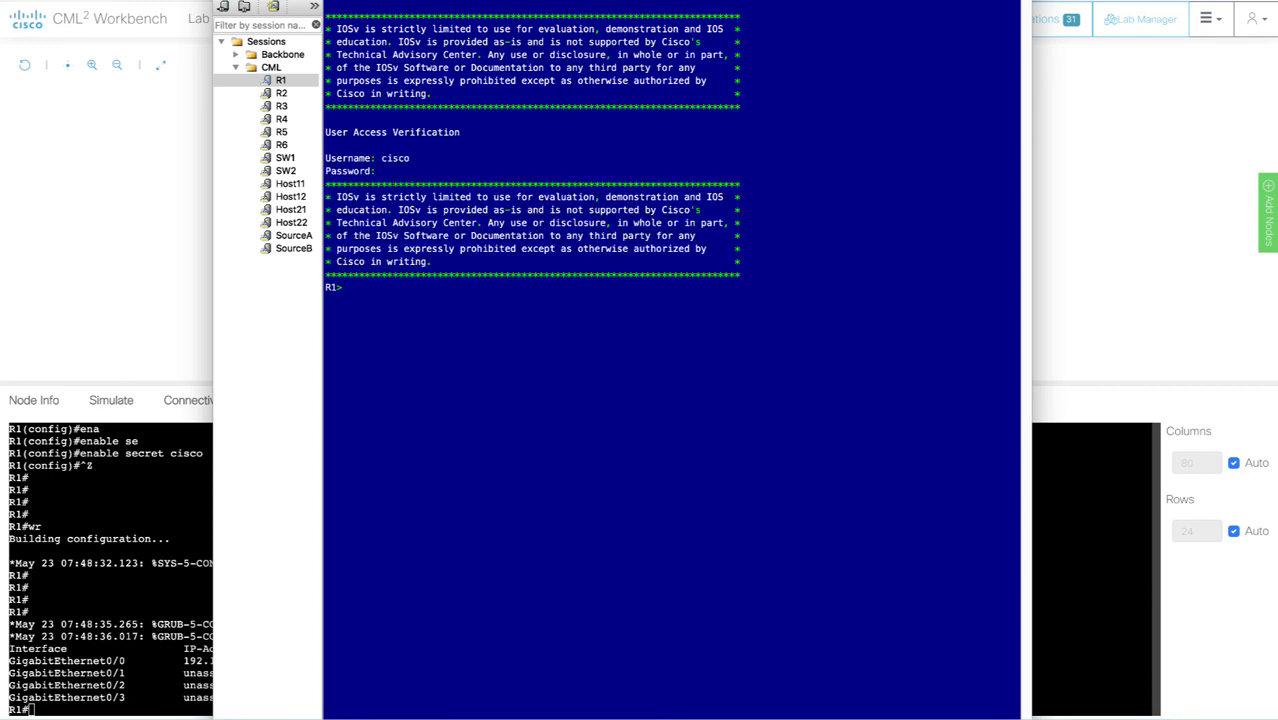
pyautogui.write('ena')
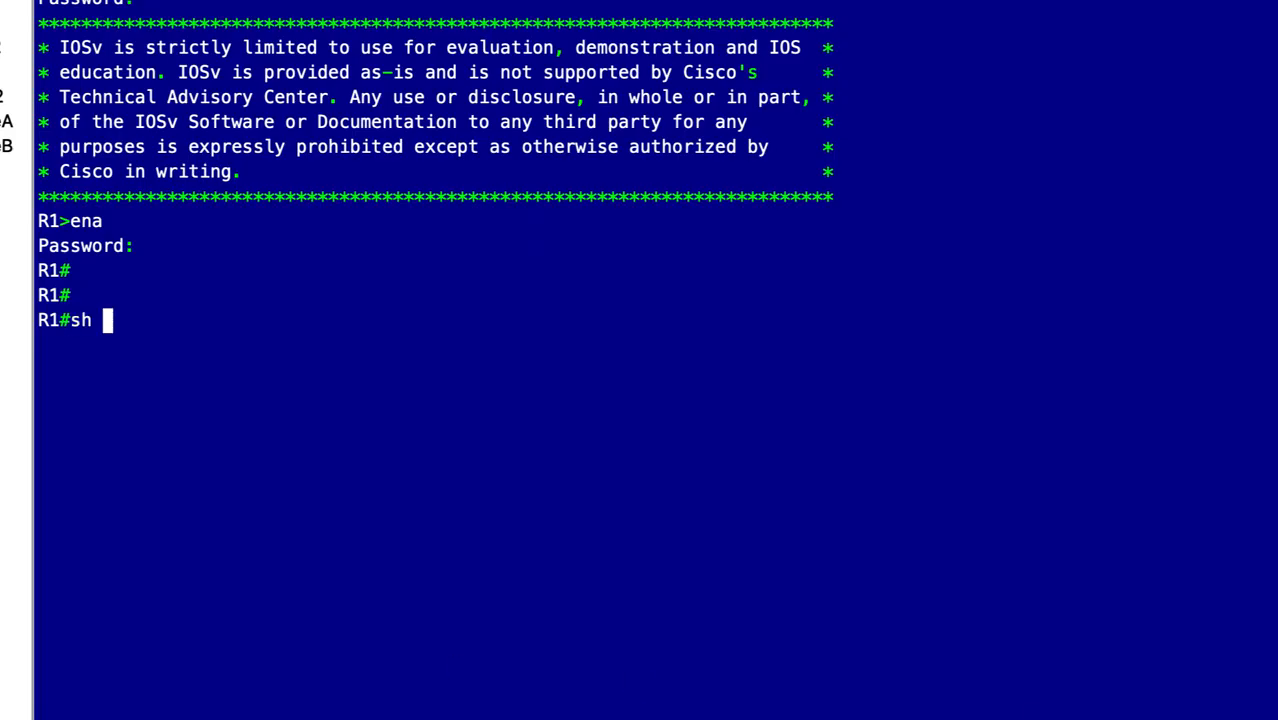
pyautogui.write('ip in')
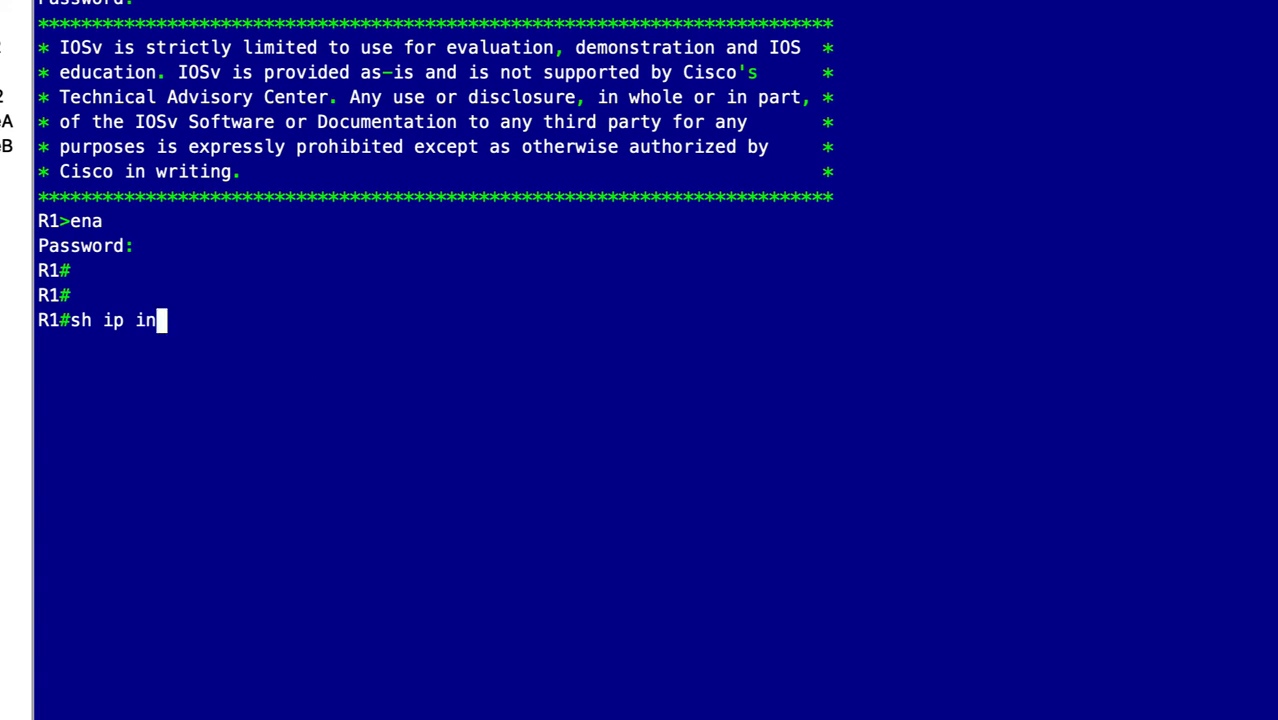
pyautogui.press('enter')
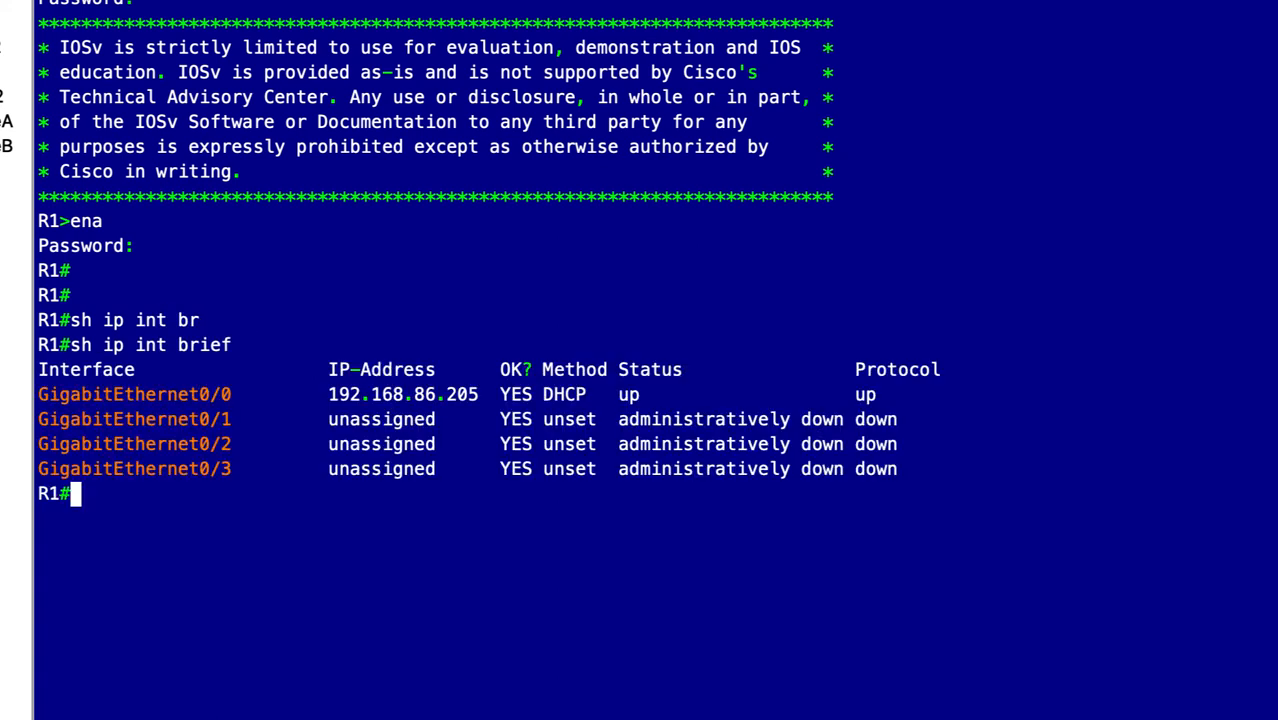